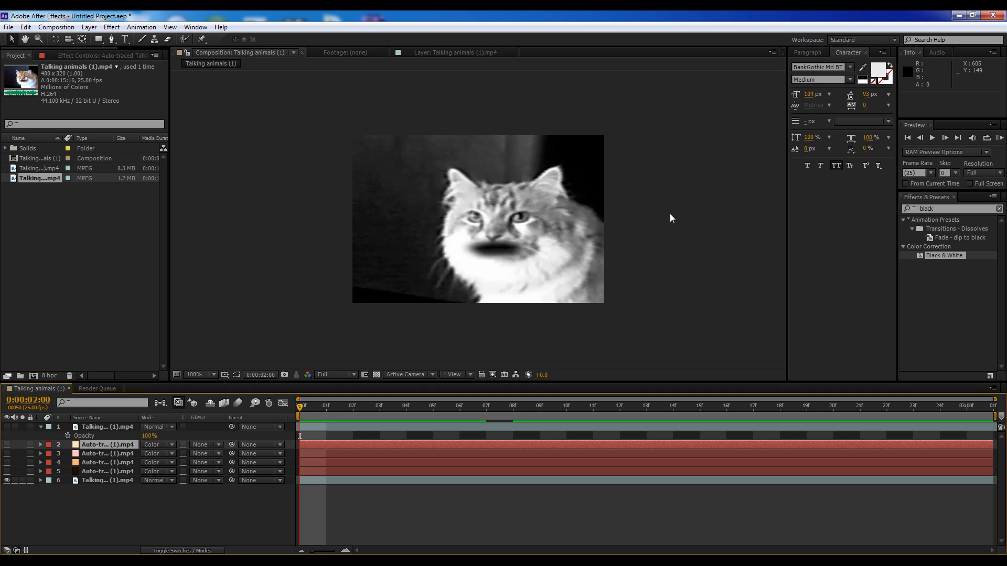
pyautogui.moveTo(403, 88)
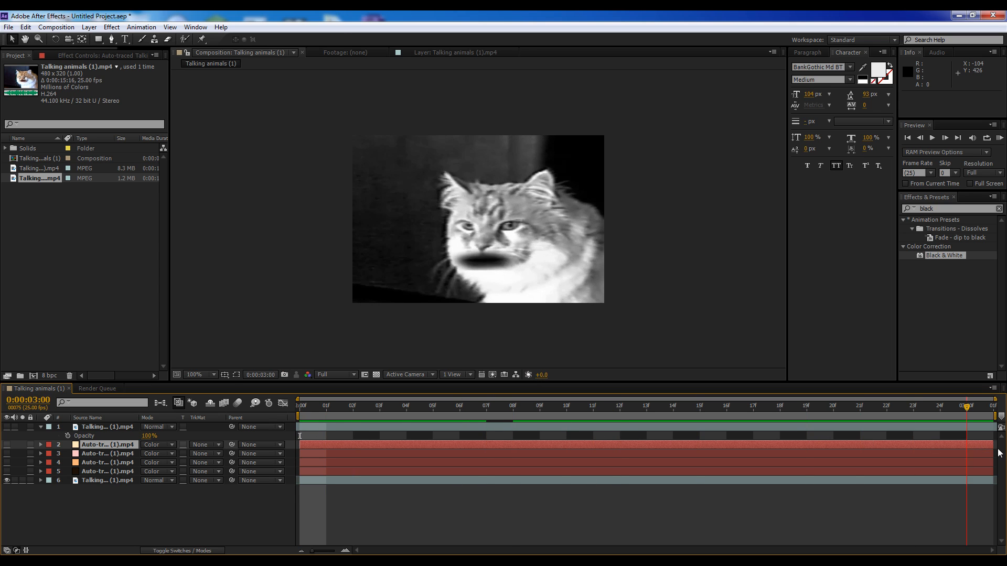
# Show the Color-mode trace layers so the cat previews orange with a red mouth on a dark background
pyautogui.click(540, 405)
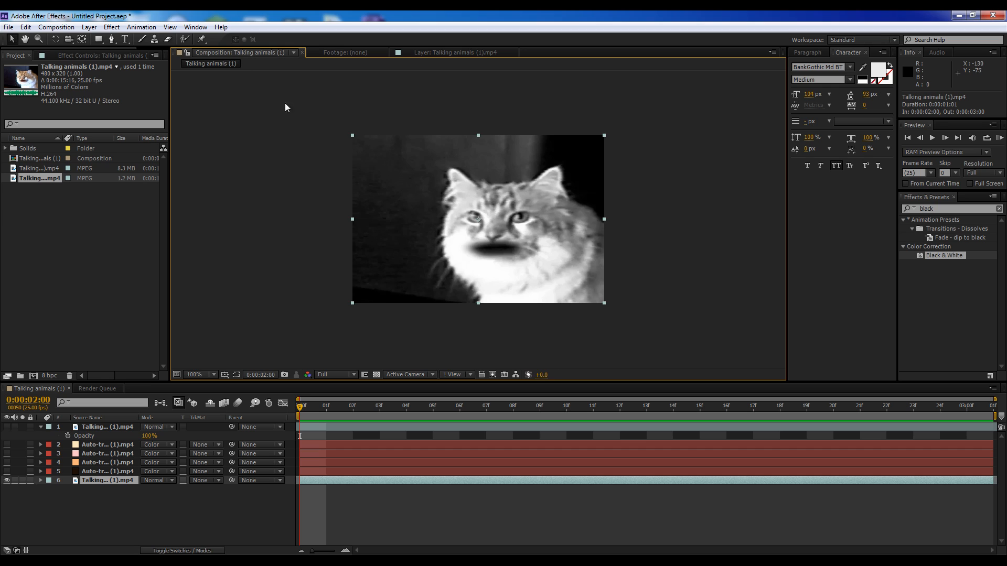
pyautogui.moveTo(308, 441)
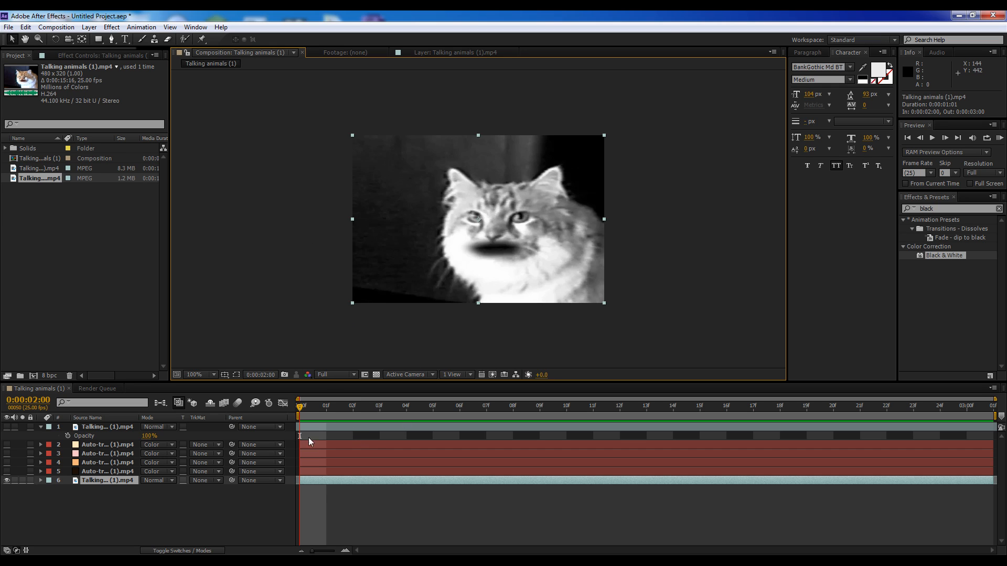
pyautogui.moveTo(75, 480)
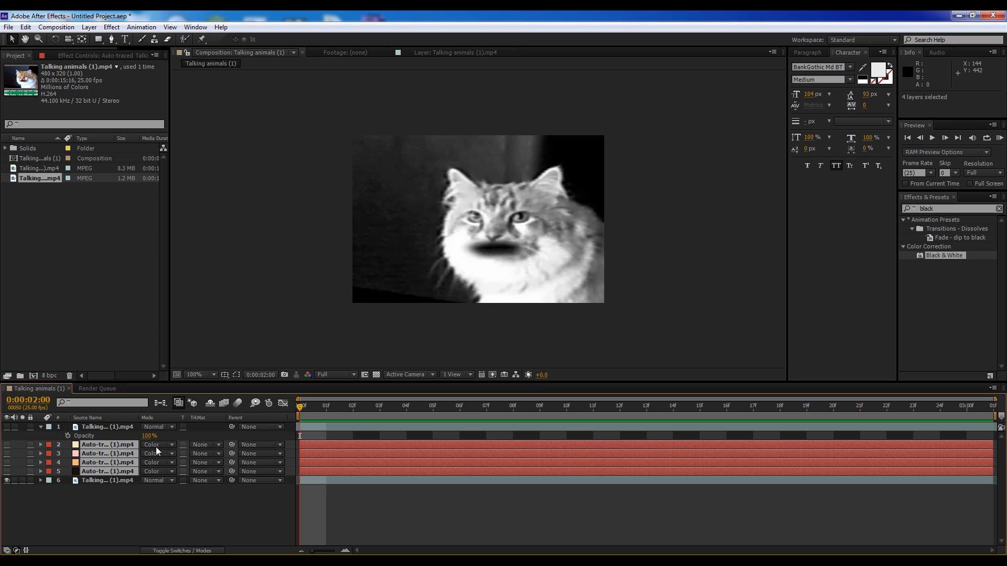
pyautogui.click(957, 138)
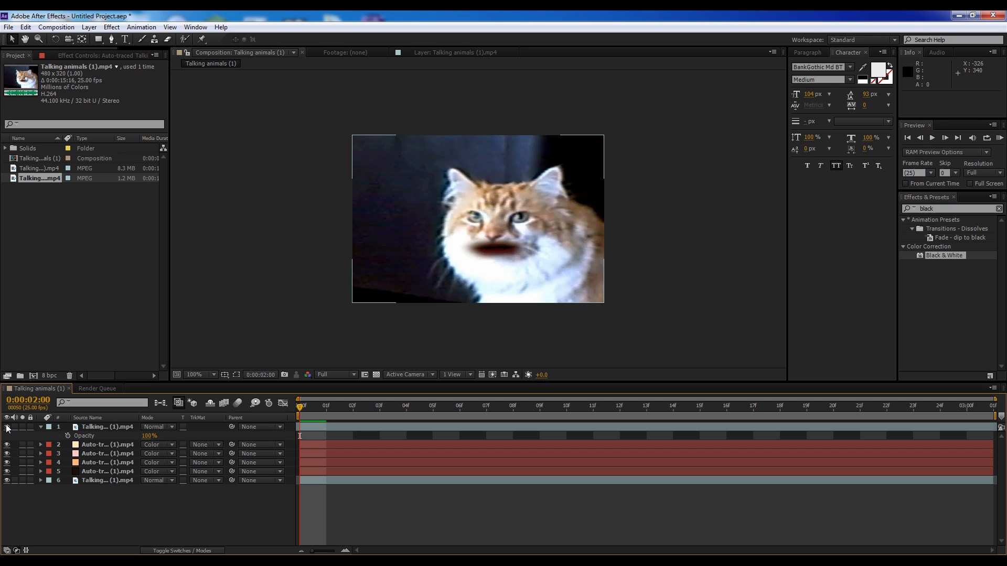
pyautogui.moveTo(111, 438)
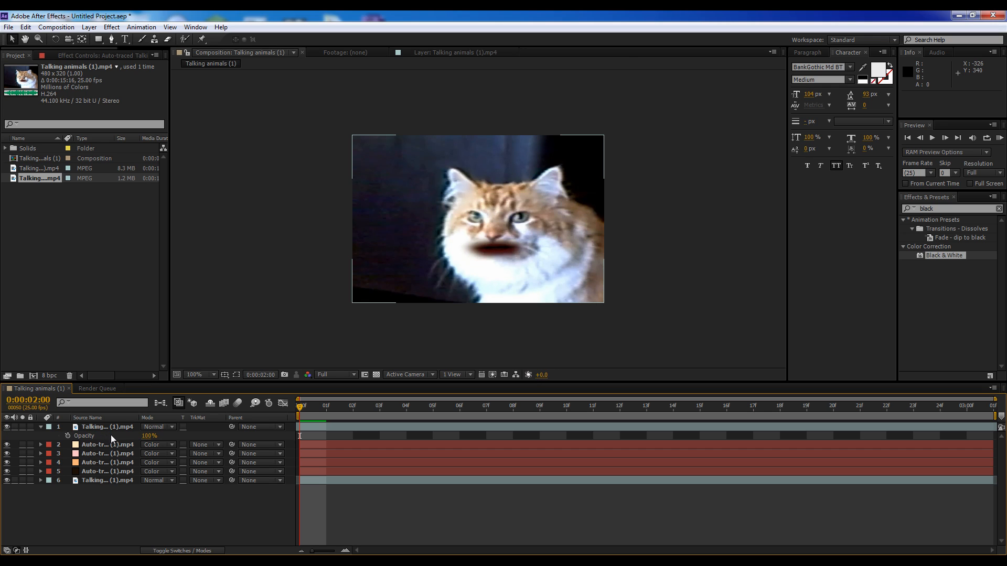
pyautogui.click(40, 168)
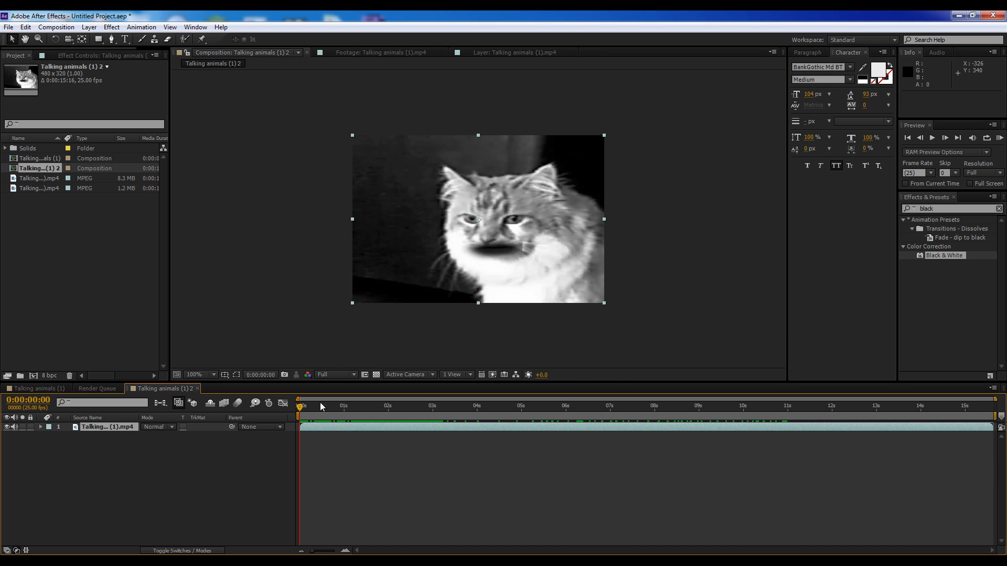
# Create composition 'Talking animals (1) 2' from the cat clip and shorten its work area to about 22 frames
pyautogui.click(402, 405)
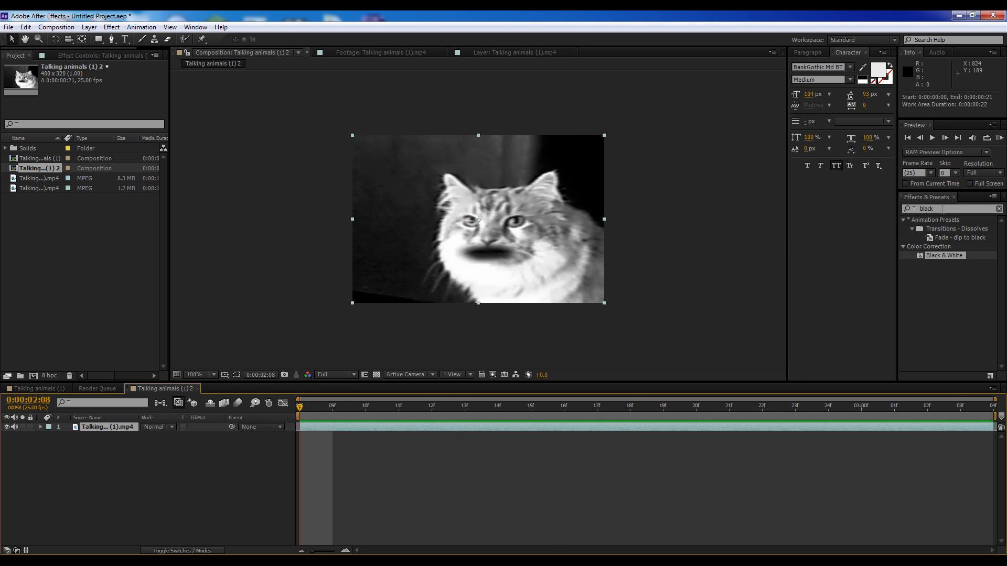
pyautogui.click(998, 209)
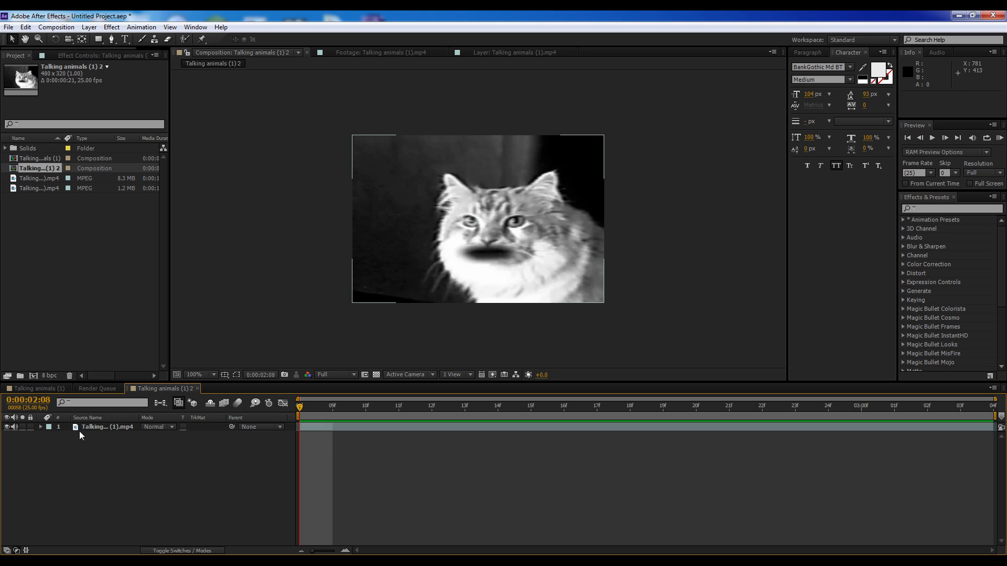
pyautogui.moveTo(96, 429)
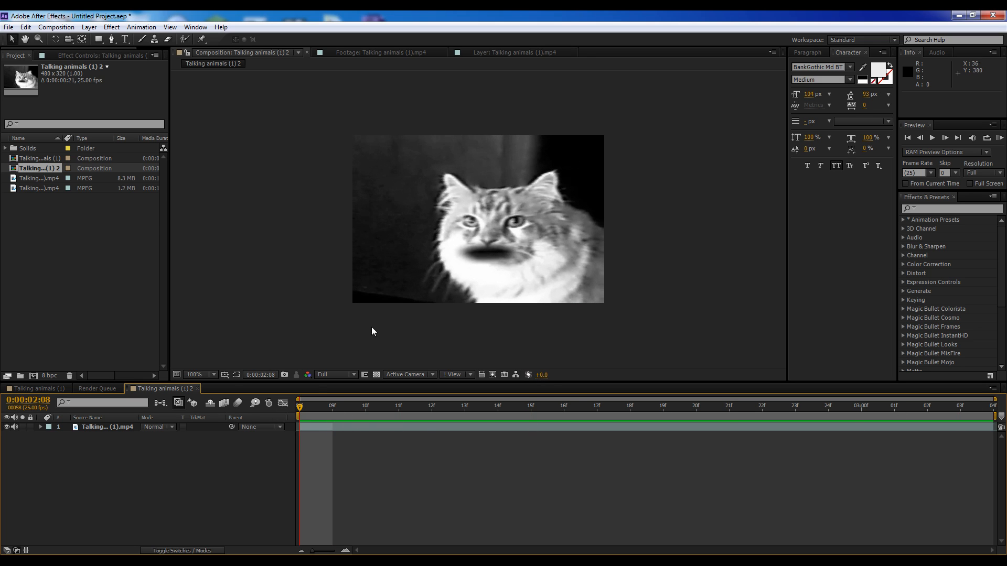
pyautogui.moveTo(368, 345)
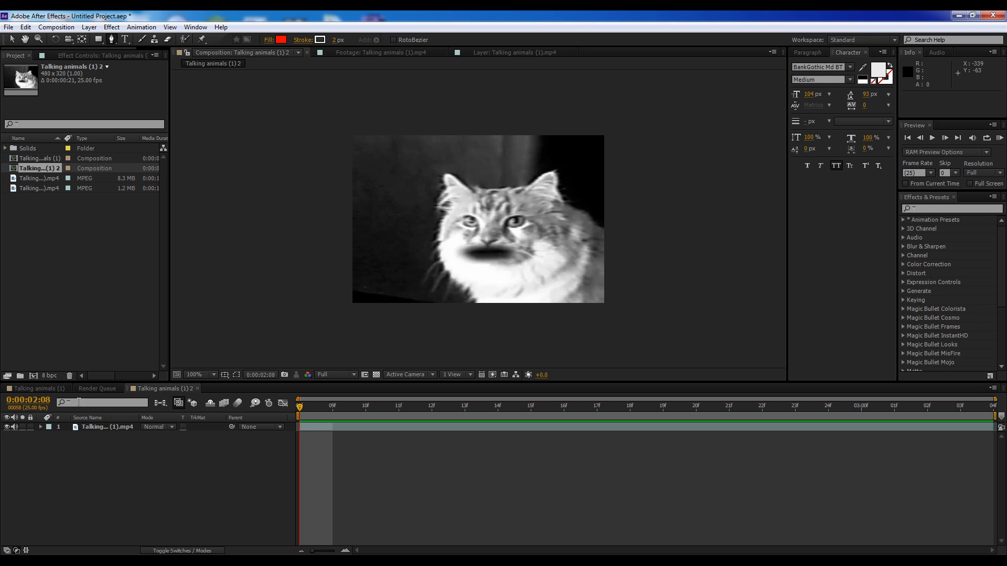
# Roto Brush the dark background left of the cat into a matte, extending it along the lower edge
pyautogui.click(107, 427)
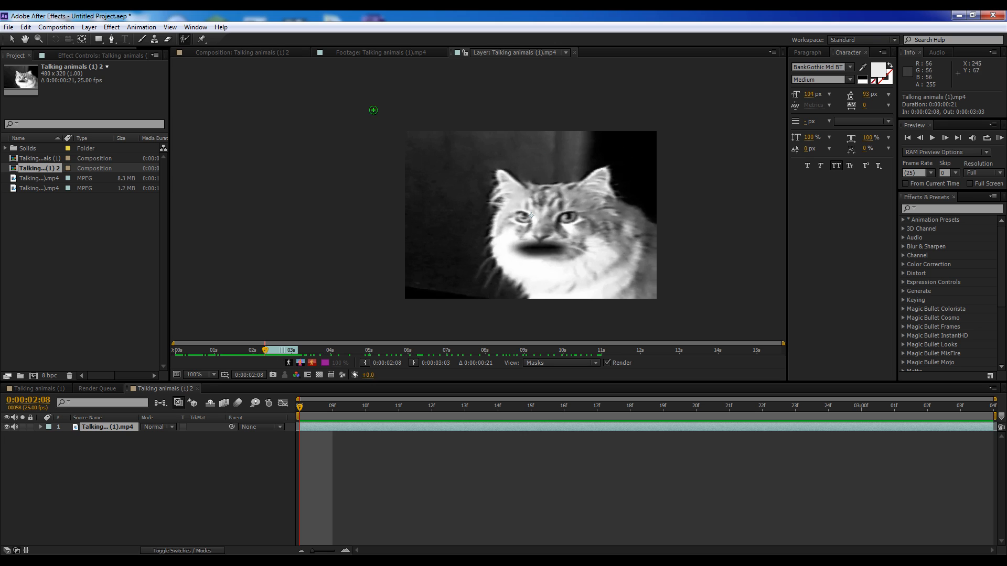
pyautogui.moveTo(184, 39)
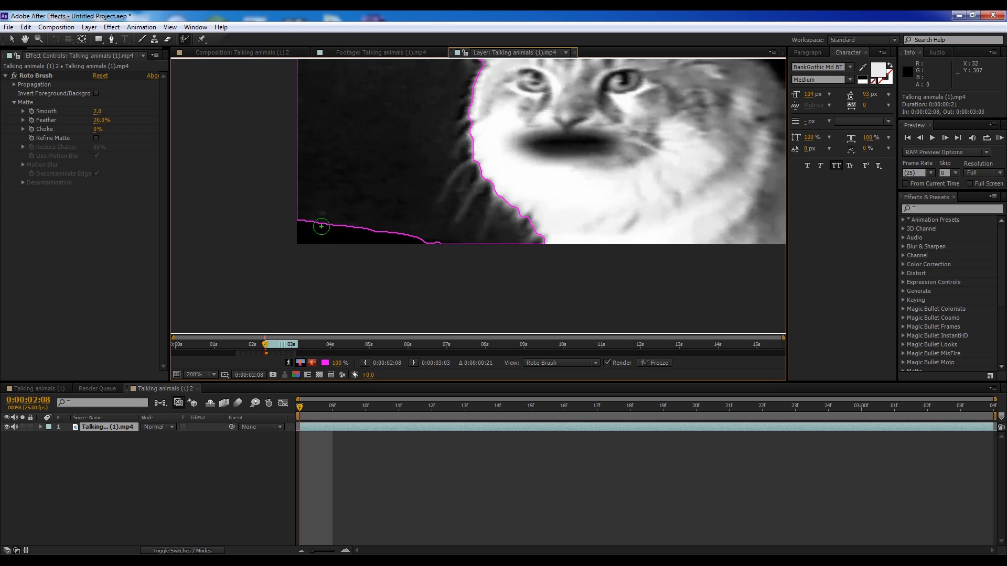
pyautogui.moveTo(321, 226); pyautogui.dragTo(450, 251)
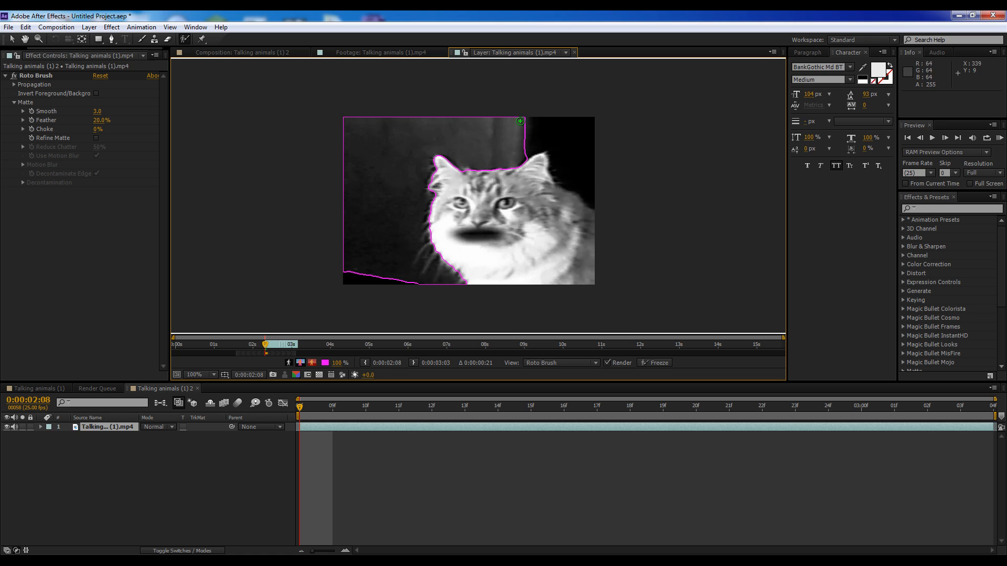
pyautogui.moveTo(622, 128)
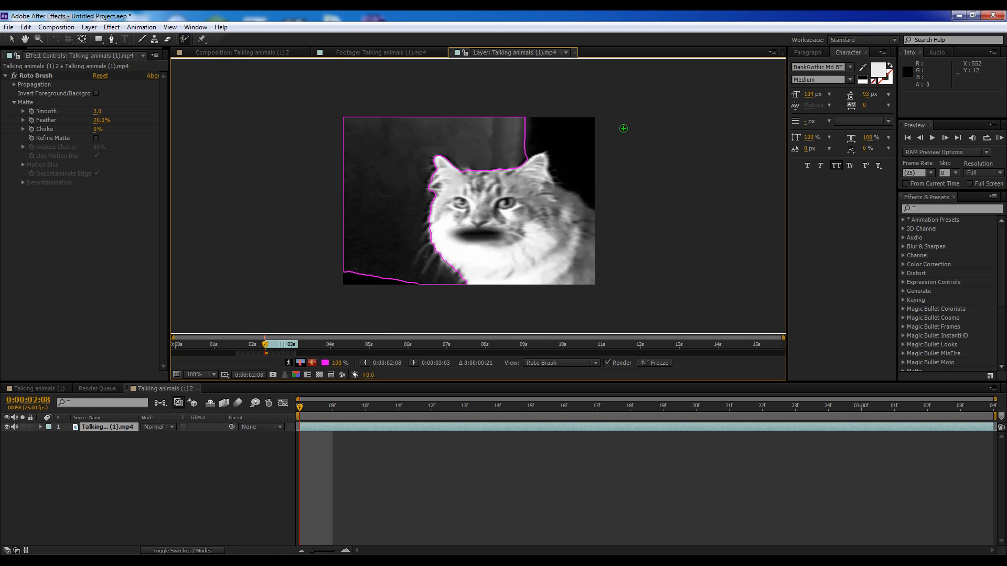
pyautogui.moveTo(496, 133)
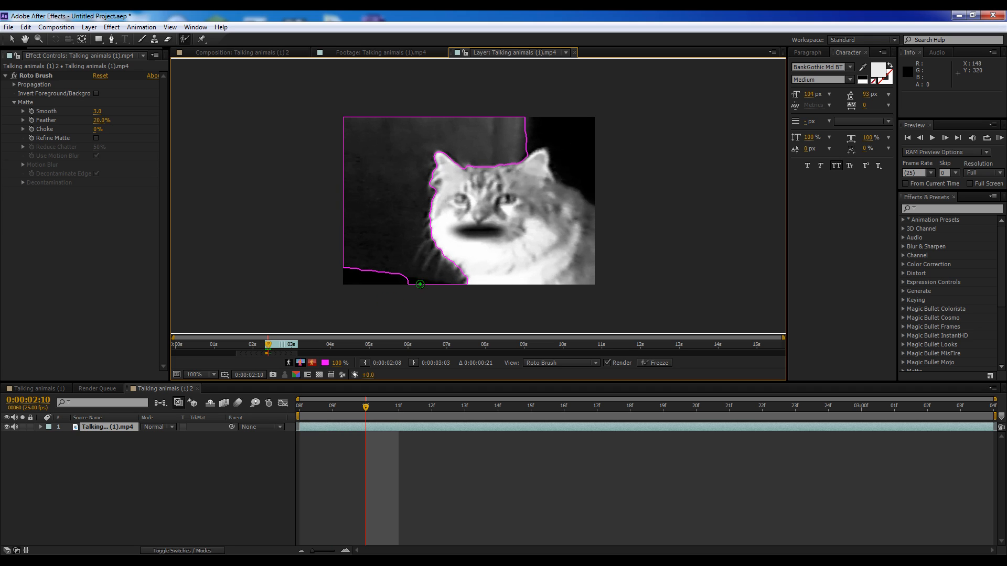
pyautogui.moveTo(420, 284); pyautogui.dragTo(448, 288)
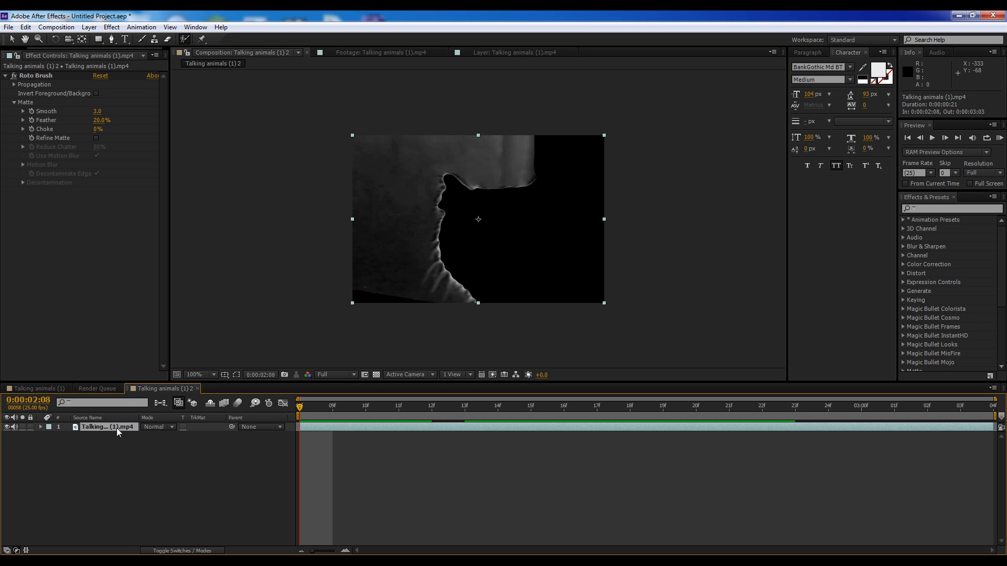
# Auto-trace the matte's alpha over the work area into a new layer
pyautogui.click(88, 27)
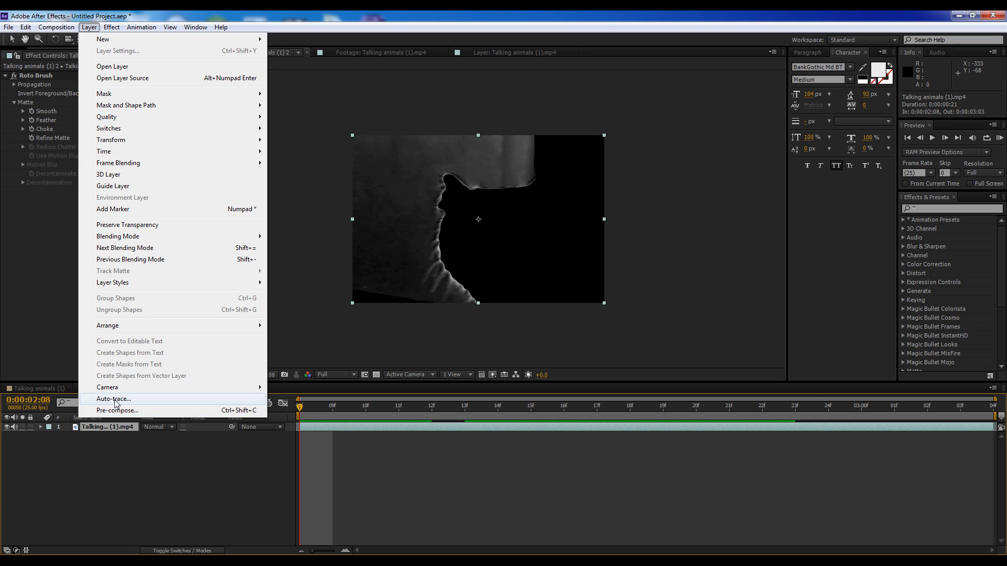
pyautogui.click(113, 399)
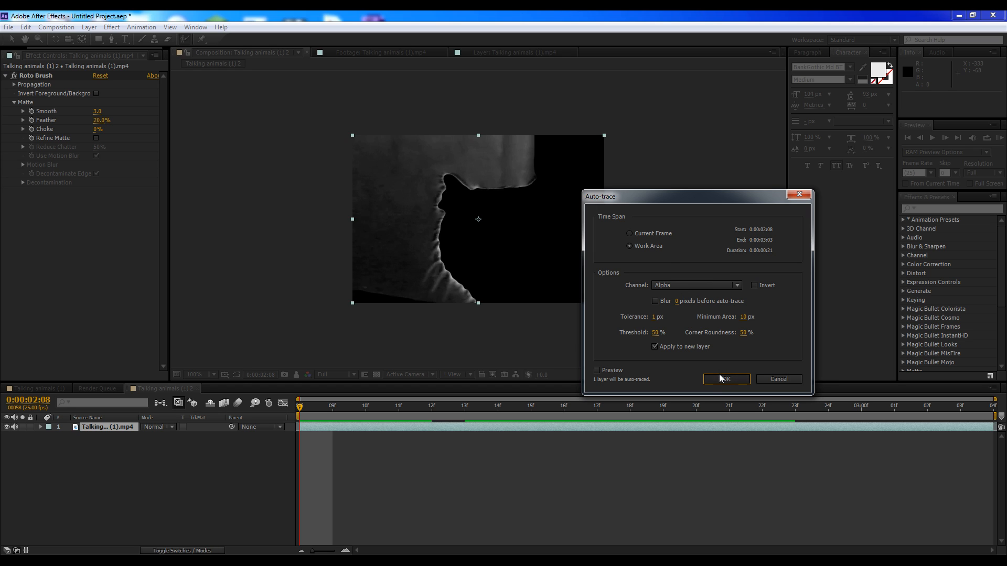
pyautogui.click(725, 379)
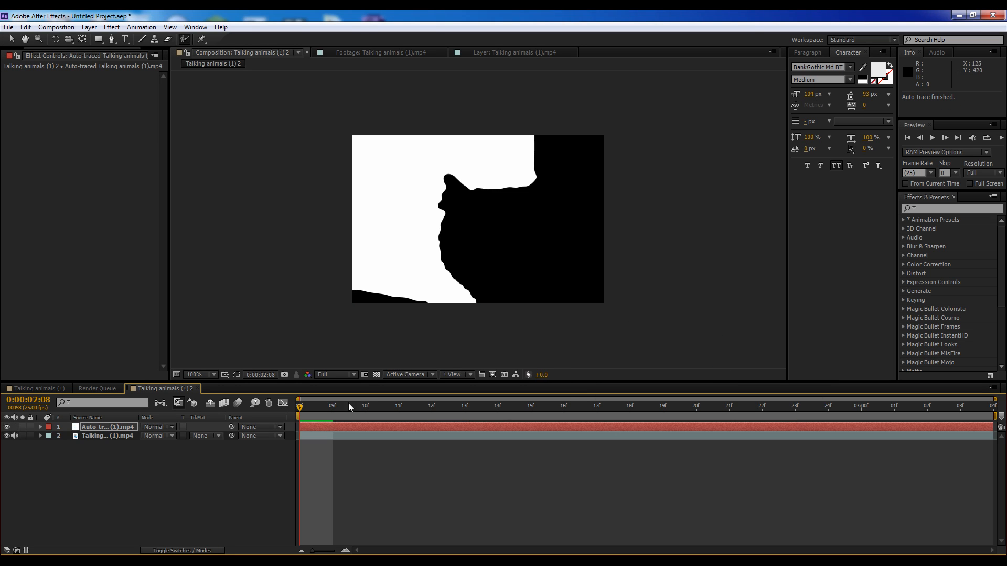
pyautogui.moveTo(316, 411)
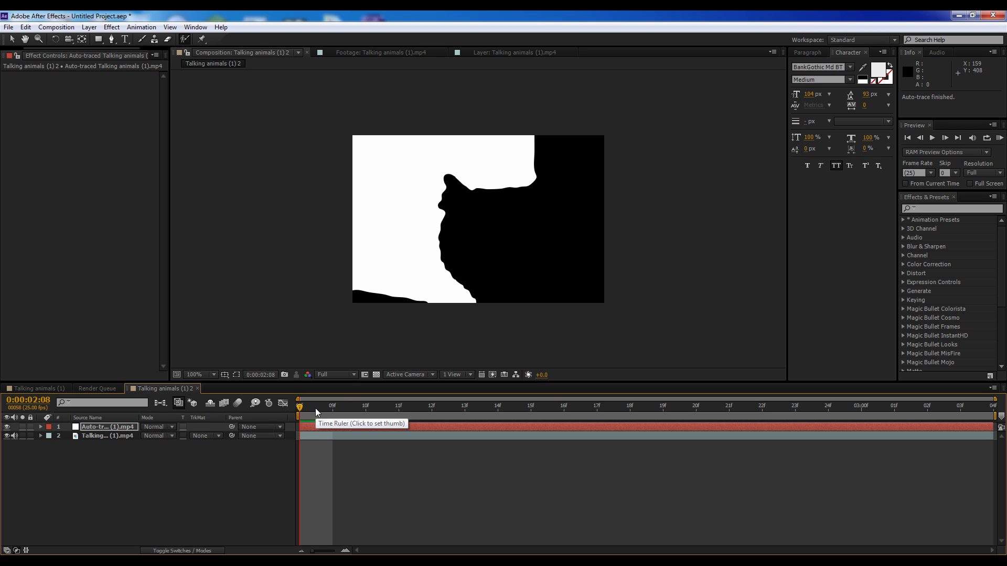
pyautogui.moveTo(309, 414)
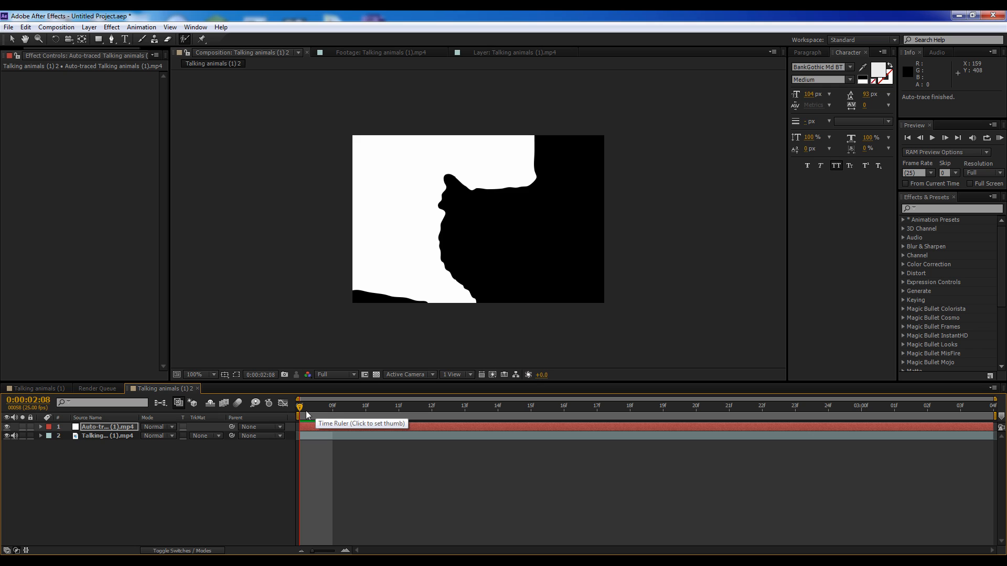
# Remove the Roto Brush from the video layer and blend the traced layer in Color mode, renamed 'ouch'
pyautogui.click(107, 436)
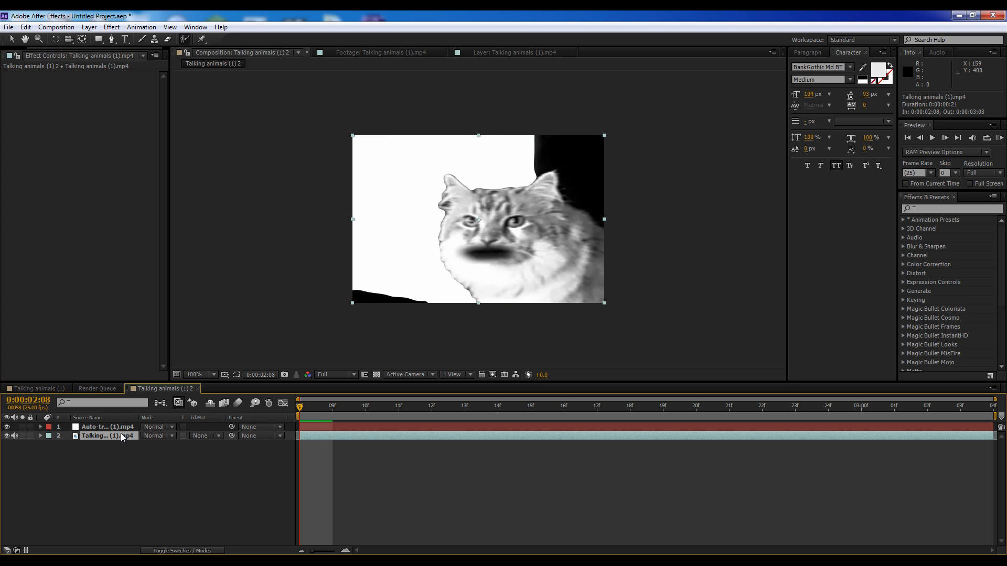
pyautogui.click(103, 427)
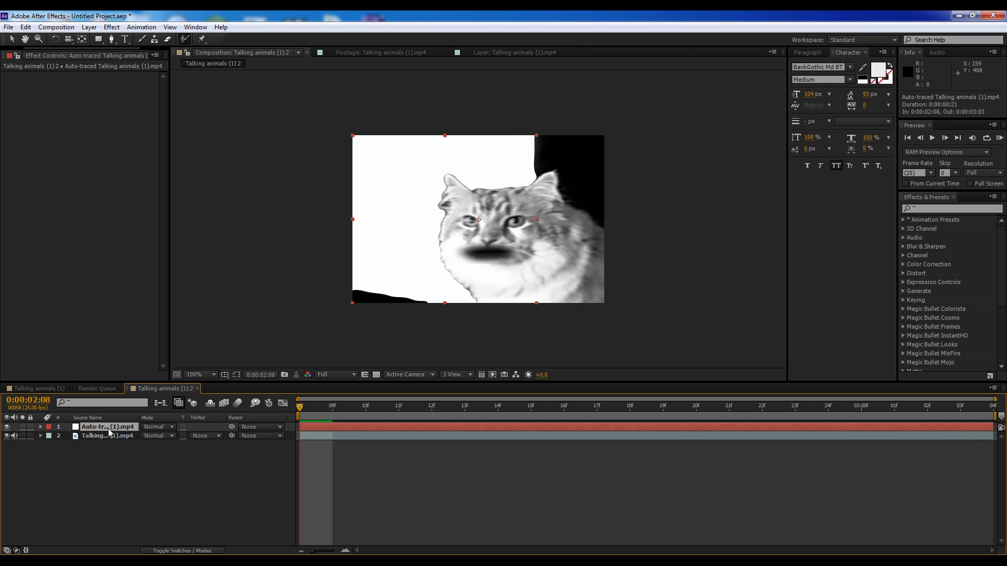
pyautogui.click(158, 427)
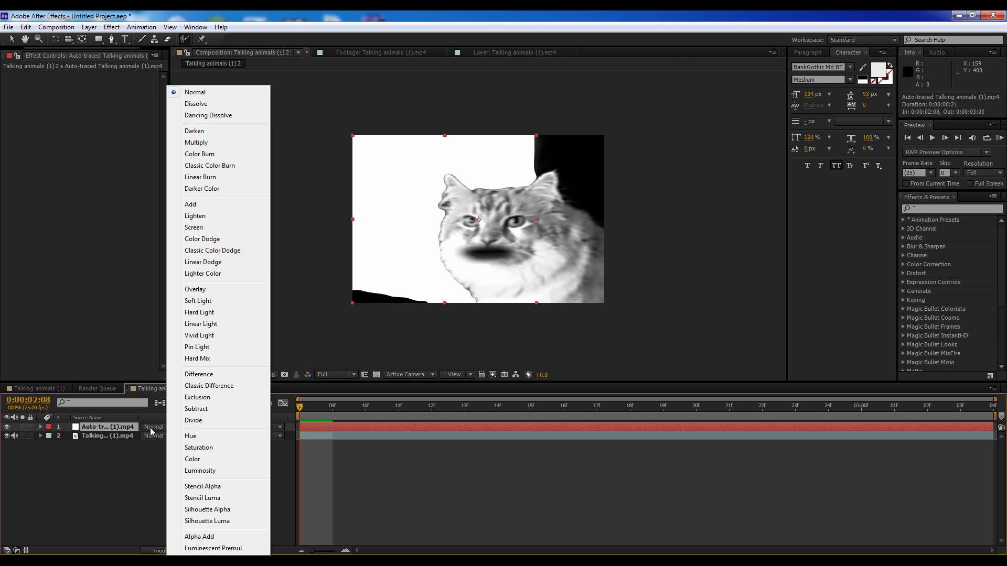
pyautogui.click(192, 459)
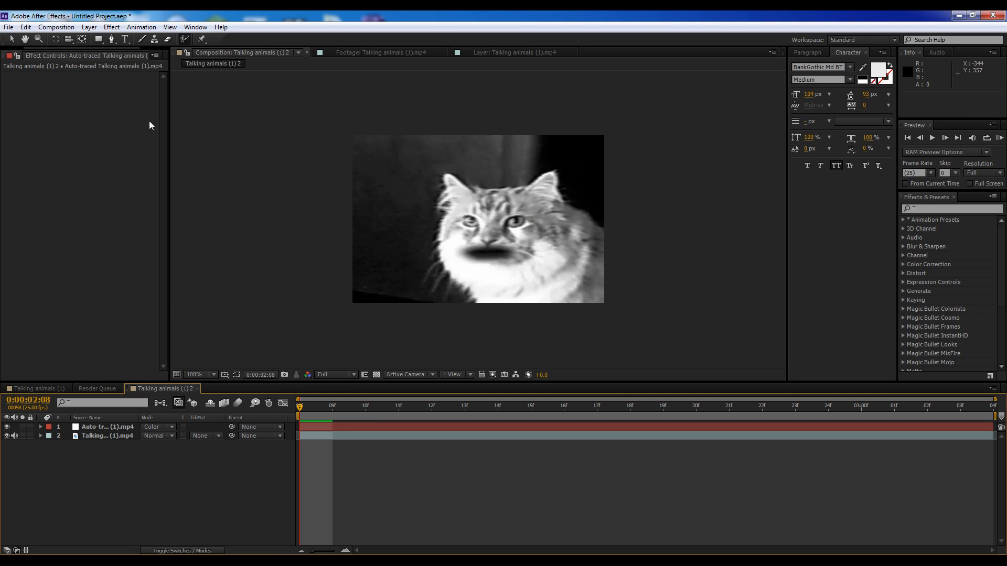
pyautogui.click(107, 427)
pyautogui.write('ouch')
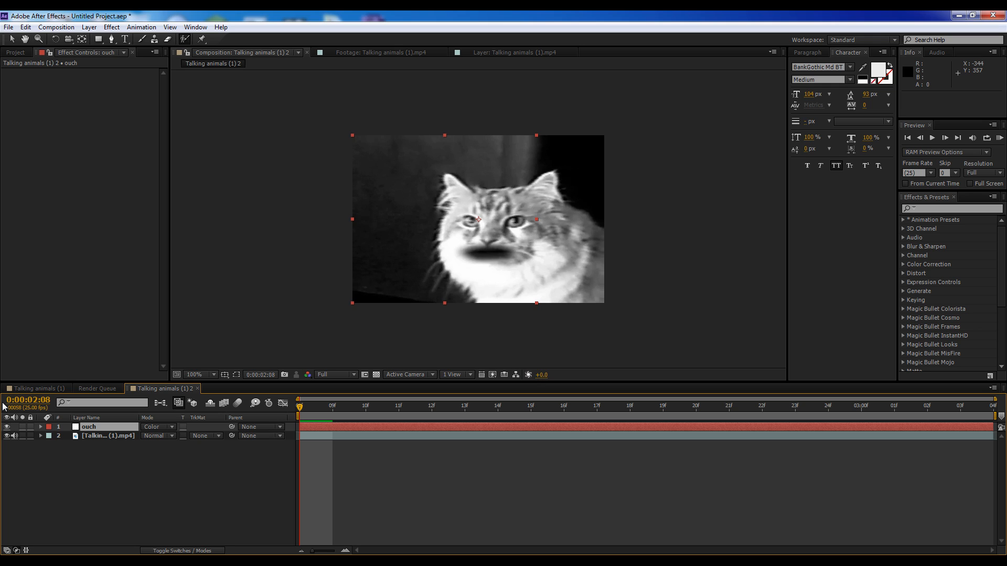
pyautogui.moveTo(367, 24)
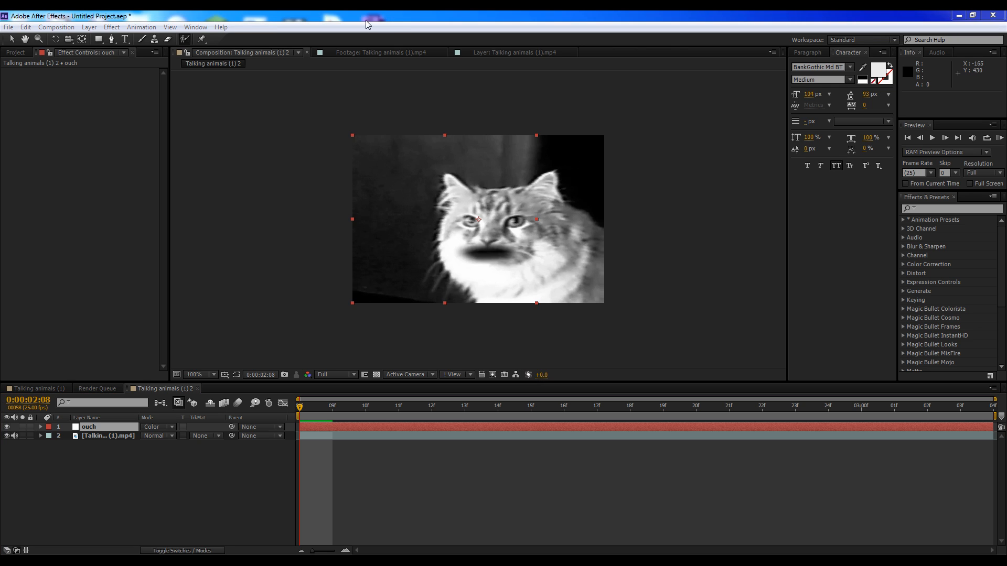
# Give the couch solid a dark brown colour (about 312010) in Solid Settings
pyautogui.click(89, 27)
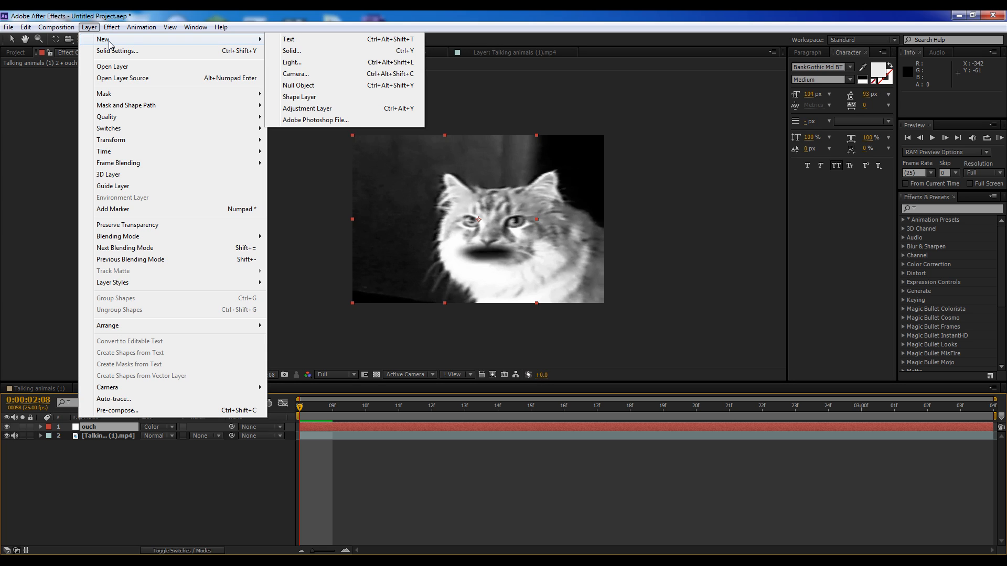
pyautogui.moveTo(112, 44)
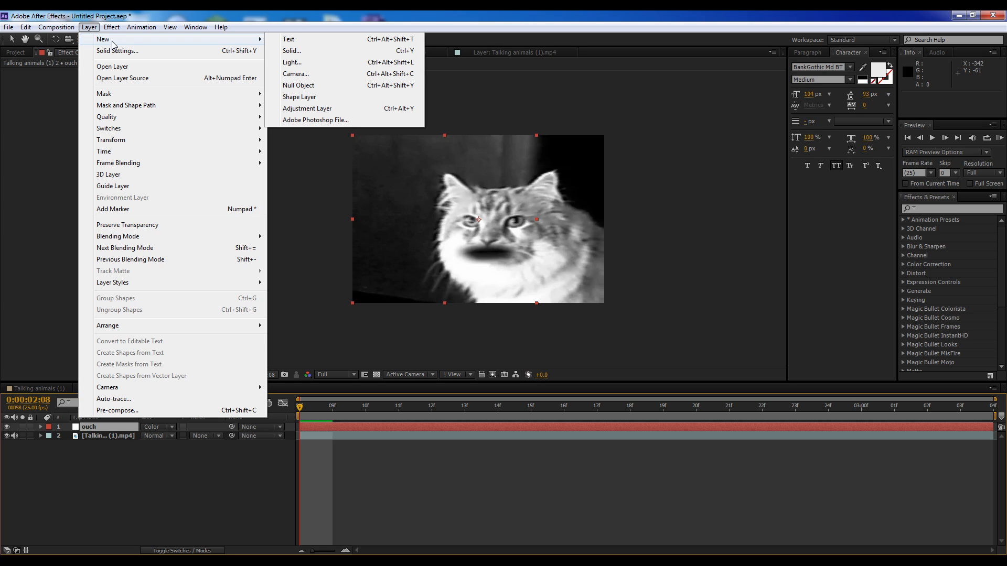
pyautogui.moveTo(290, 50)
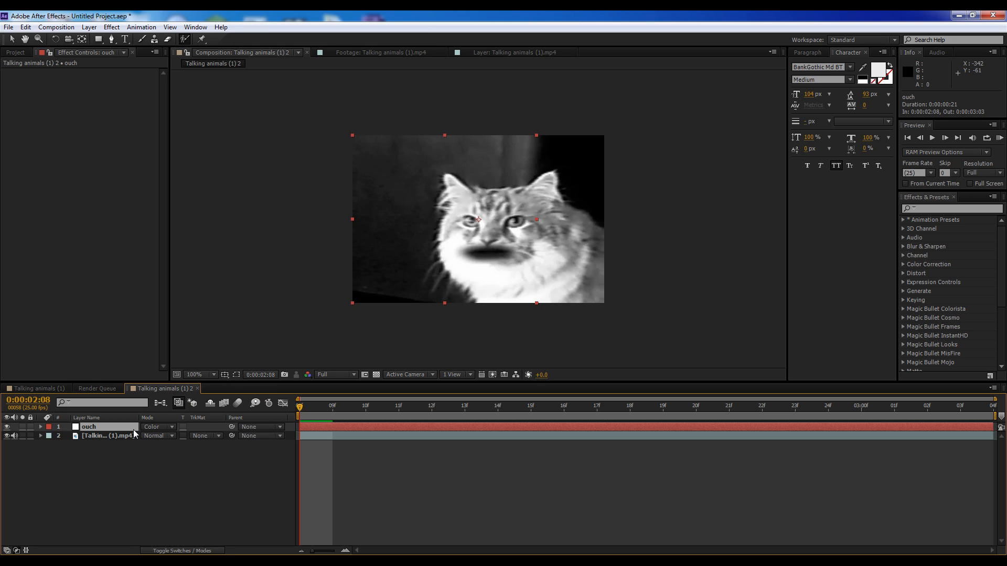
pyautogui.moveTo(89, 27)
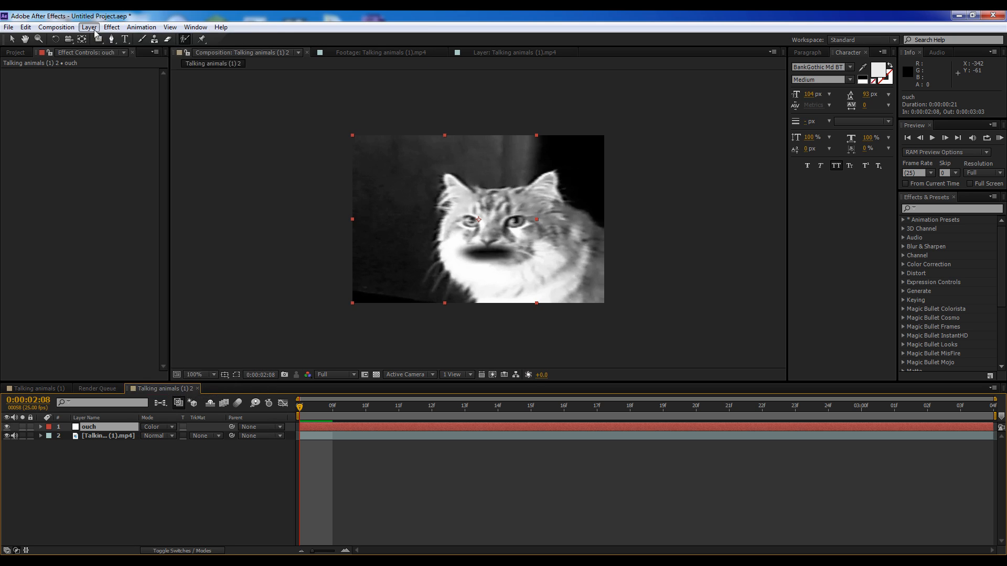
pyautogui.click(88, 27)
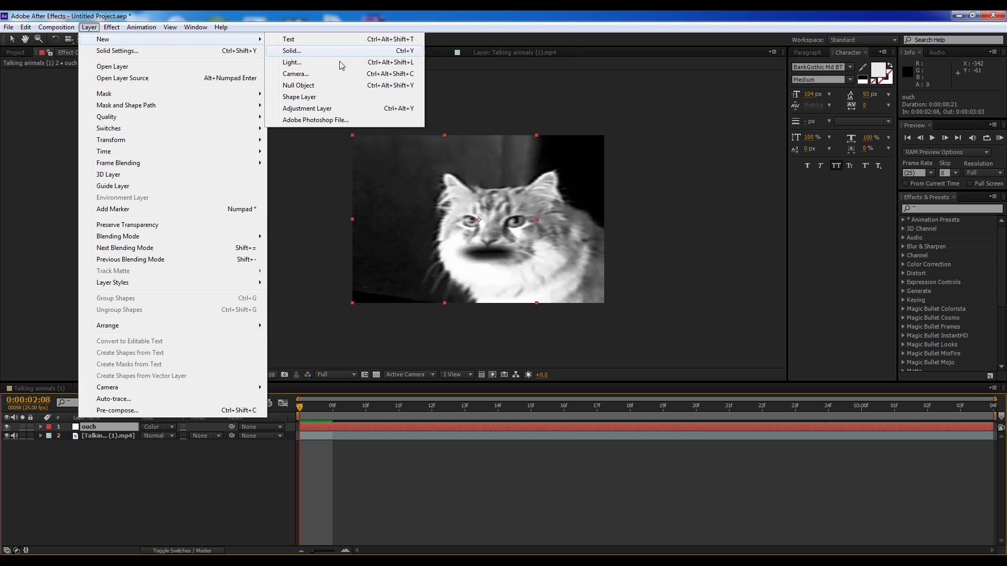
pyautogui.click(291, 50)
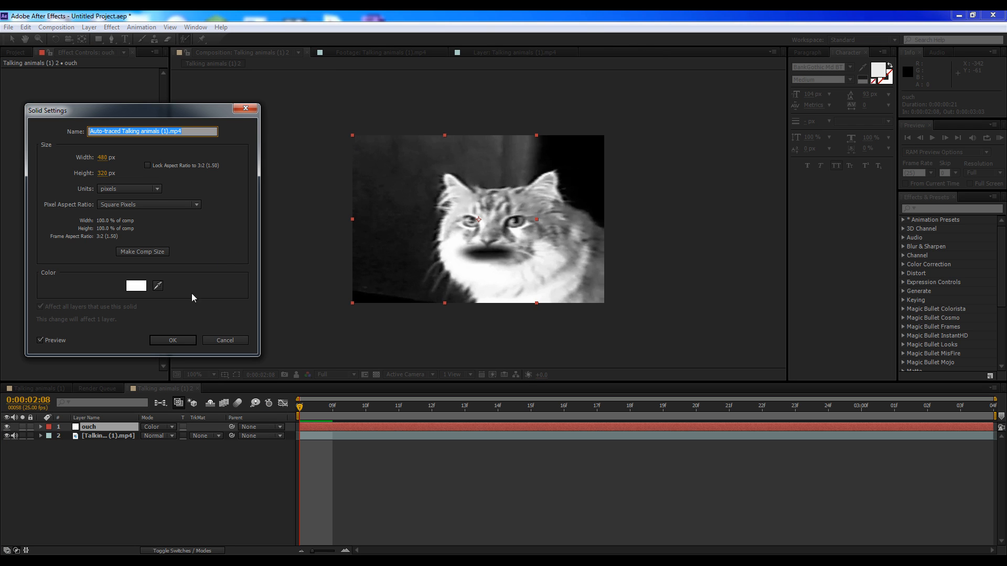
pyautogui.click(135, 285)
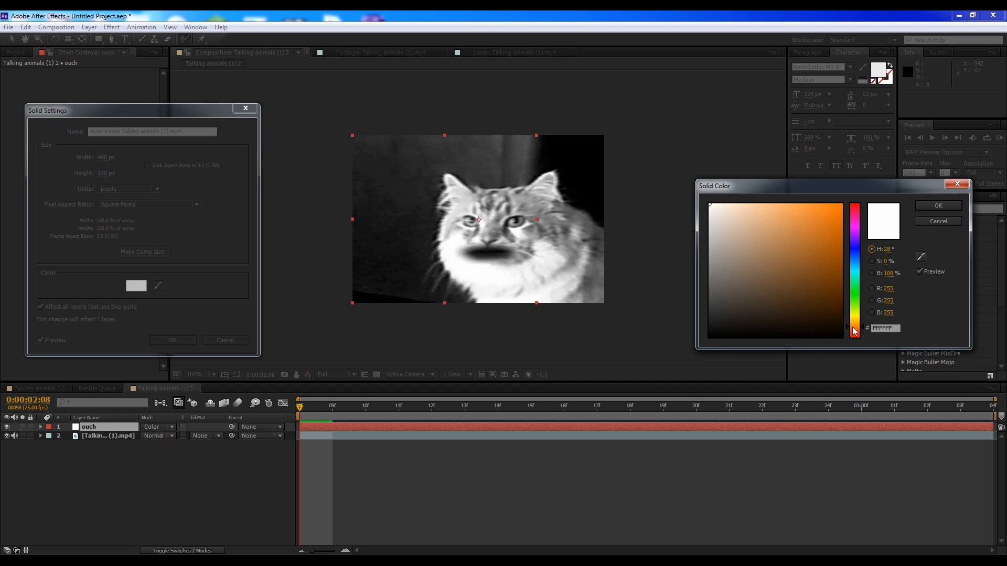
pyautogui.click(779, 233)
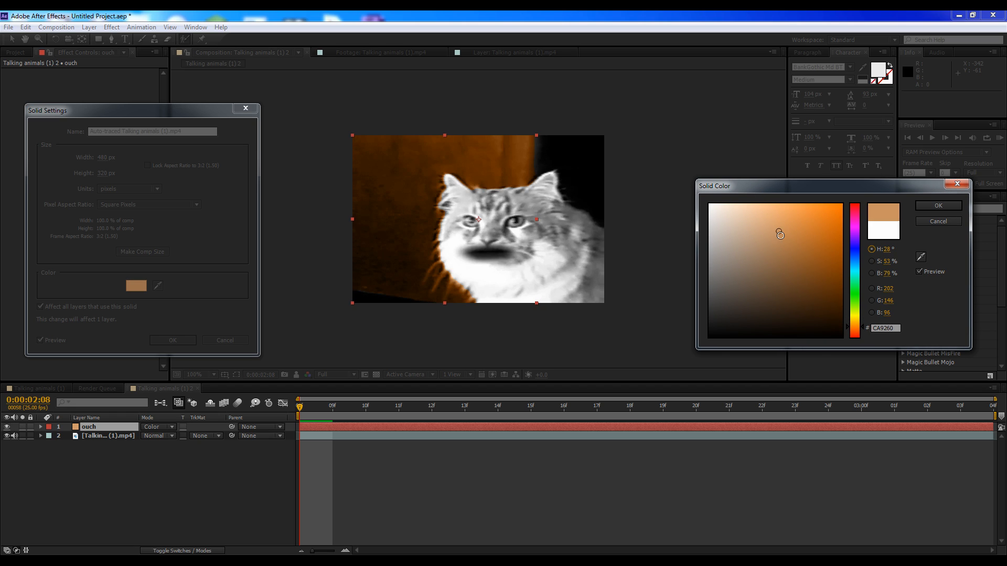
pyautogui.moveTo(780, 233); pyautogui.dragTo(779, 288)
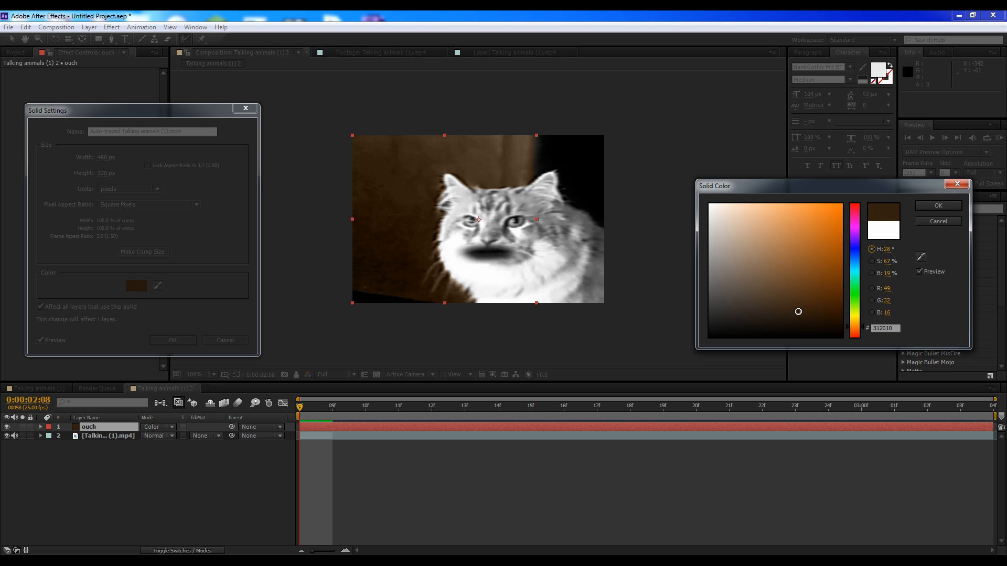
pyautogui.moveTo(911, 224)
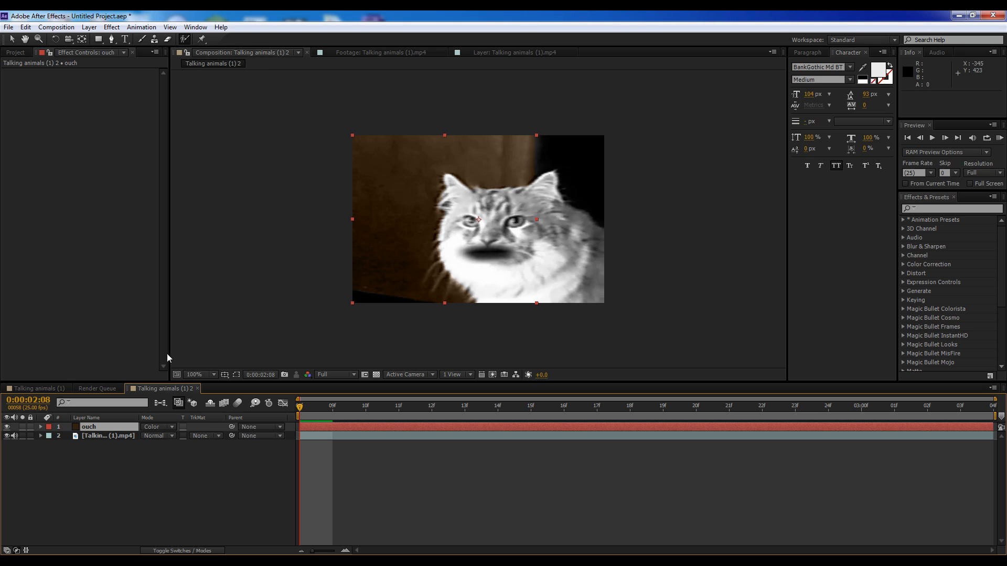
pyautogui.moveTo(154, 510)
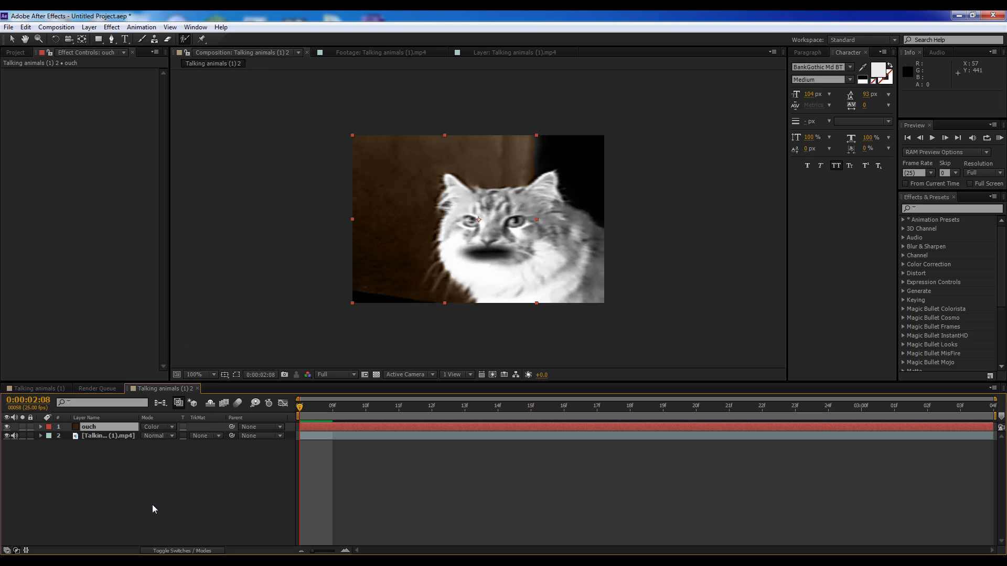
# Set the couch Mask 1 to Add with 35 px feather and 5 px expansion, then select the video layer
pyautogui.click(41, 427)
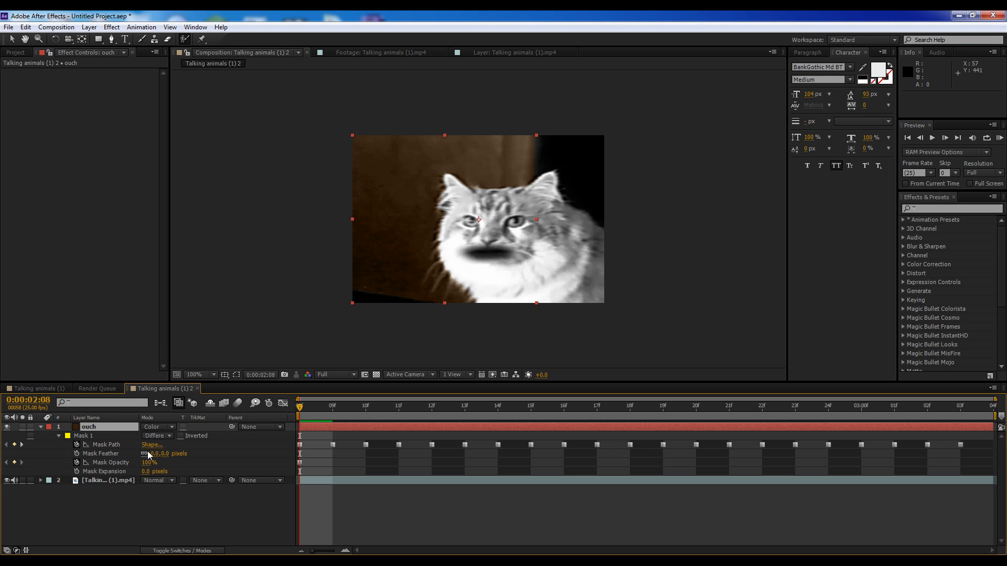
pyautogui.click(154, 435)
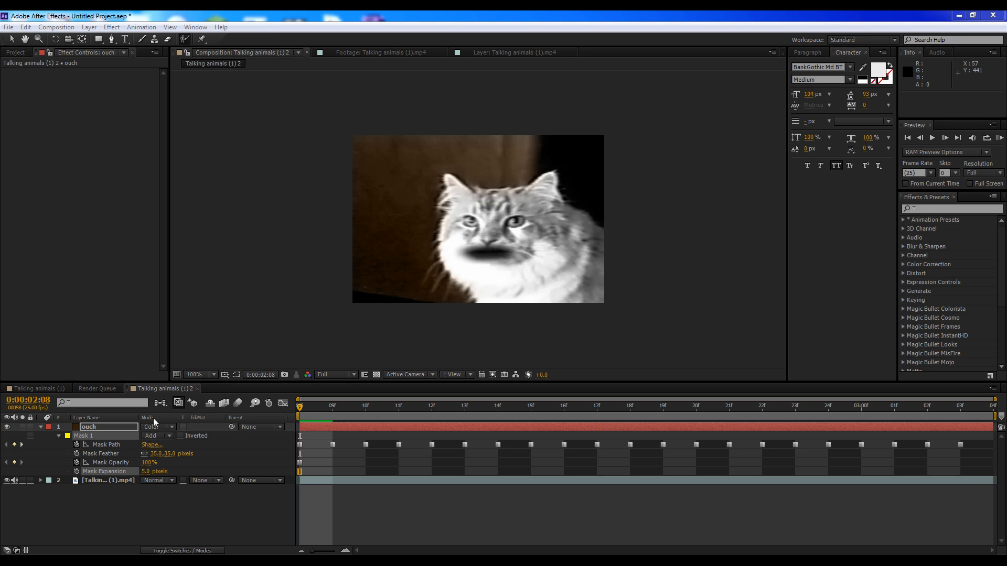
pyautogui.click(40, 427)
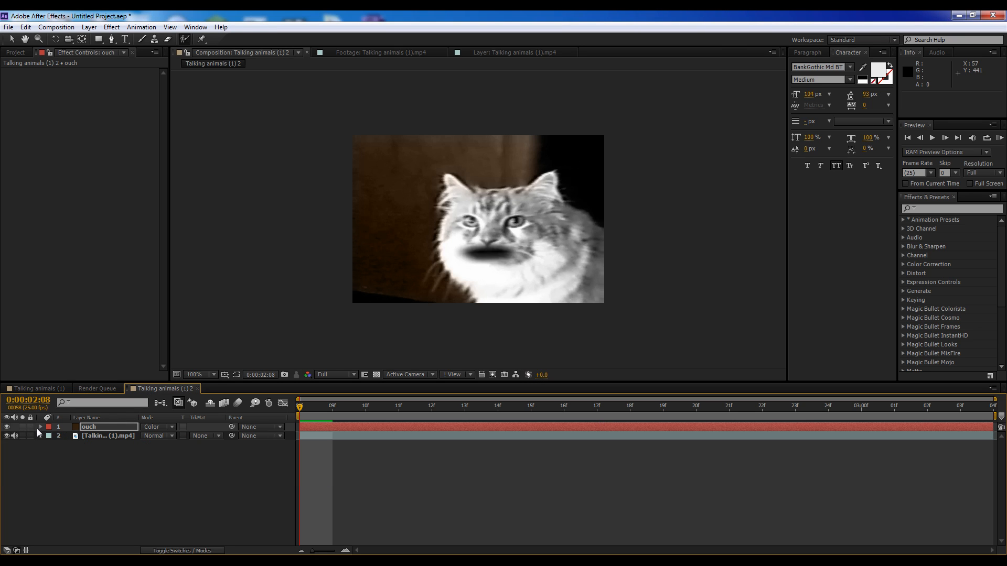
pyautogui.click(108, 435)
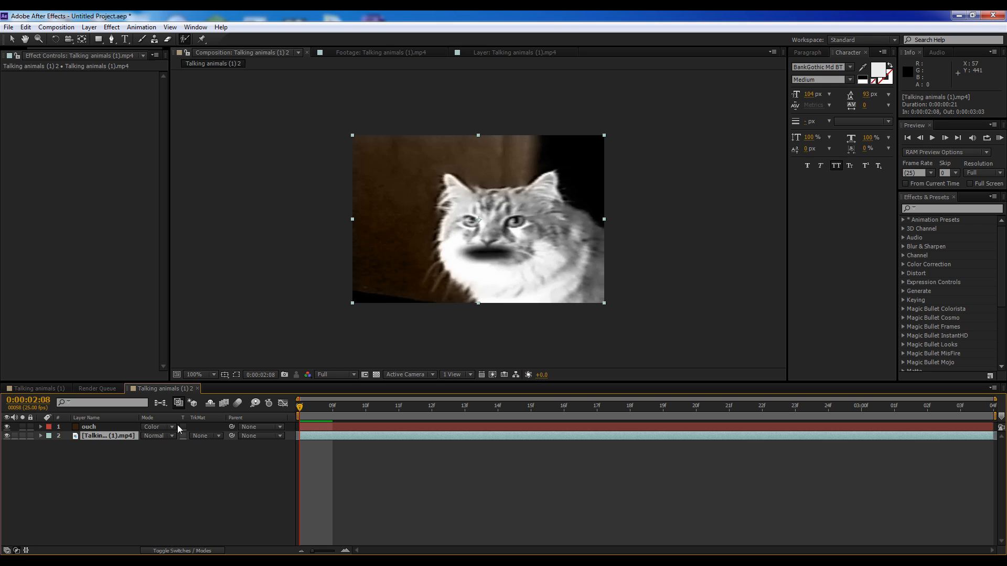
pyautogui.moveTo(165, 122)
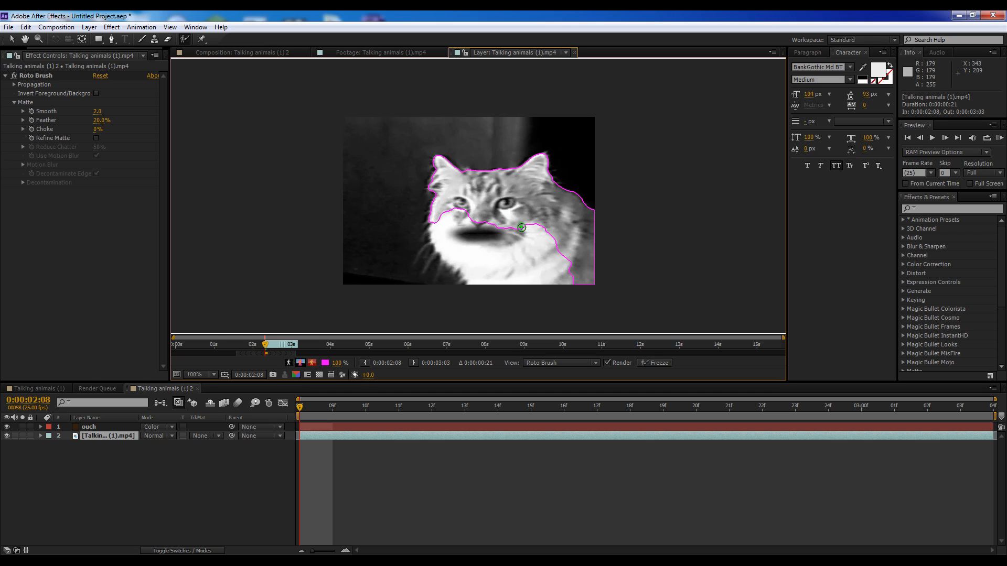
# Roto Brush the cat's body with both eyes subtracted and propagate it through the work area
pyautogui.moveTo(521, 227); pyautogui.dragTo(507, 205)
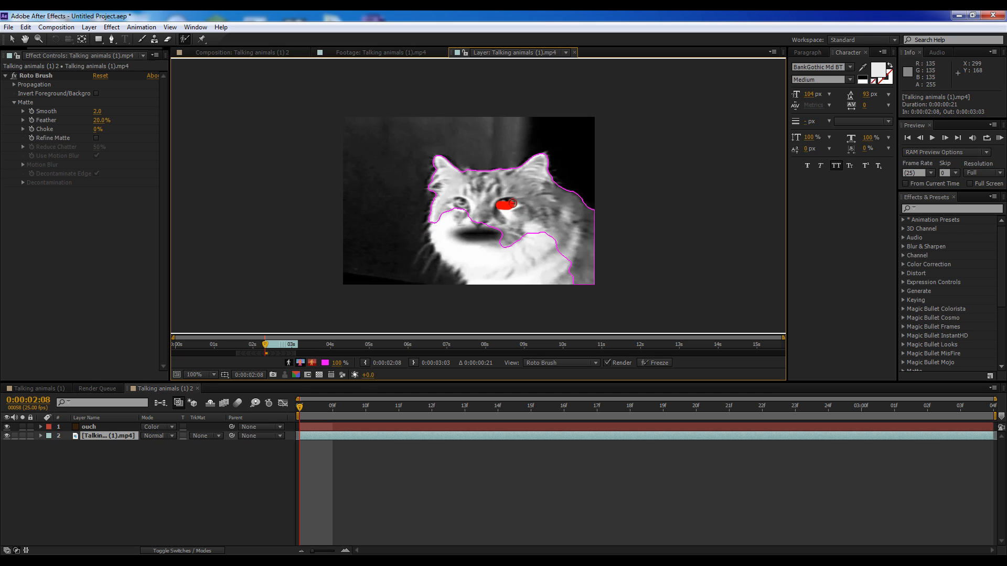
pyautogui.moveTo(507, 204); pyautogui.dragTo(486, 210)
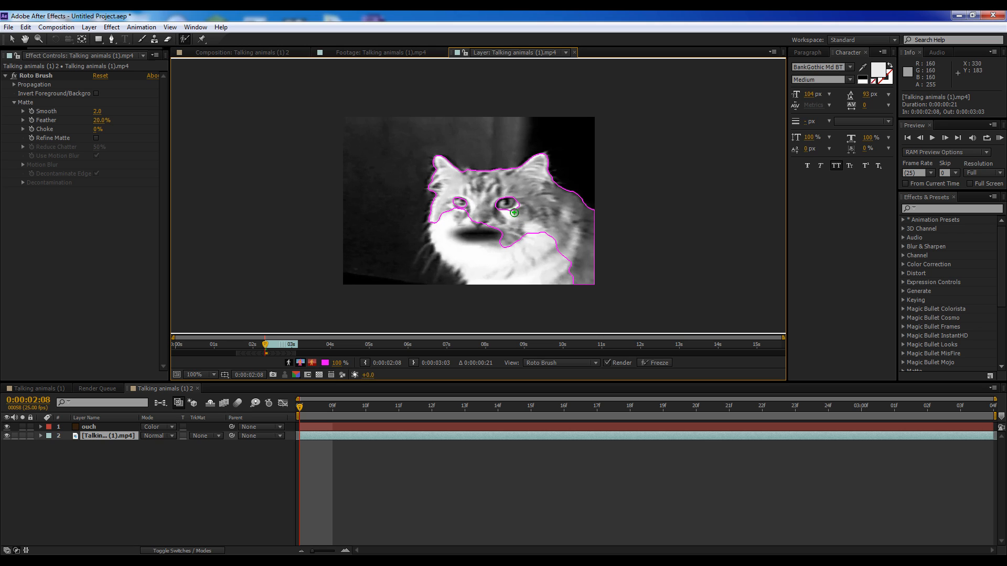
pyautogui.moveTo(488, 230)
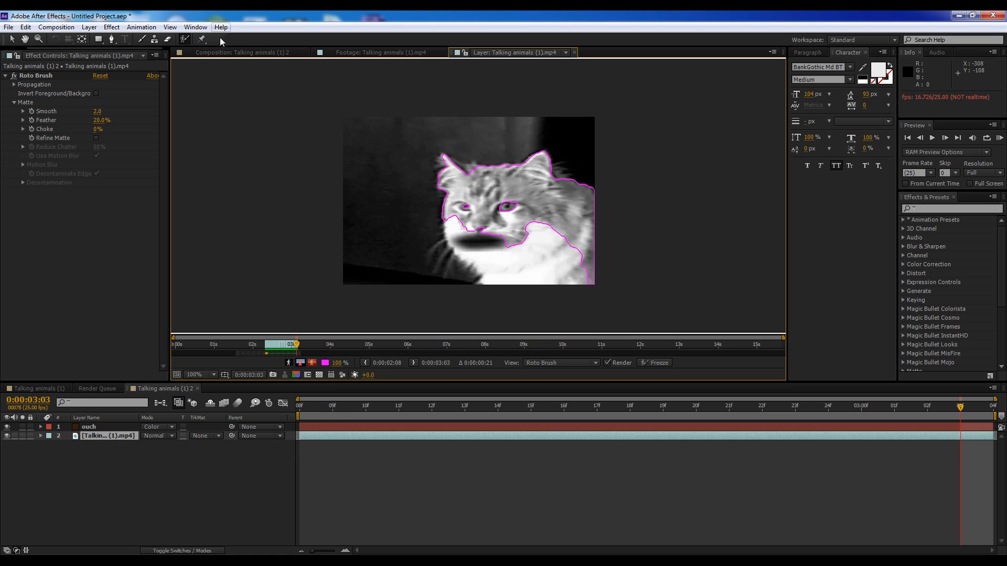
# Auto-trace the cat into a new layer, rename it 'dark fur' and reveal its masks
pyautogui.click(241, 53)
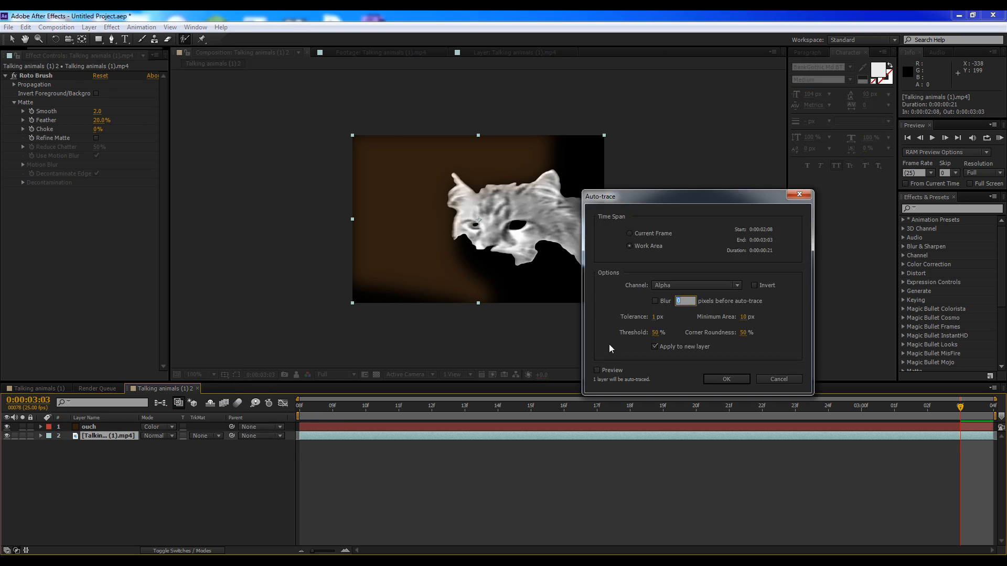
pyautogui.click(726, 379)
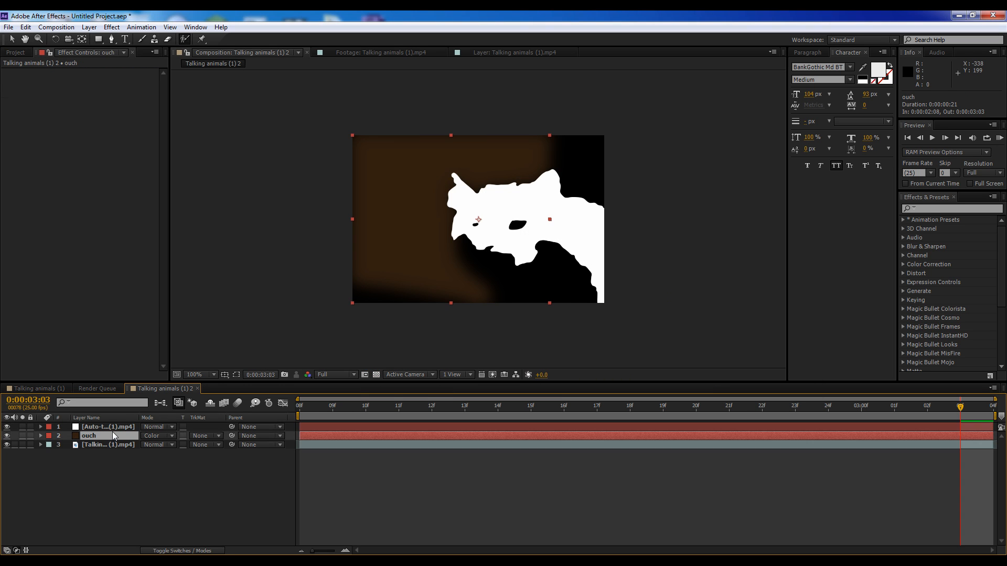
pyautogui.click(107, 445)
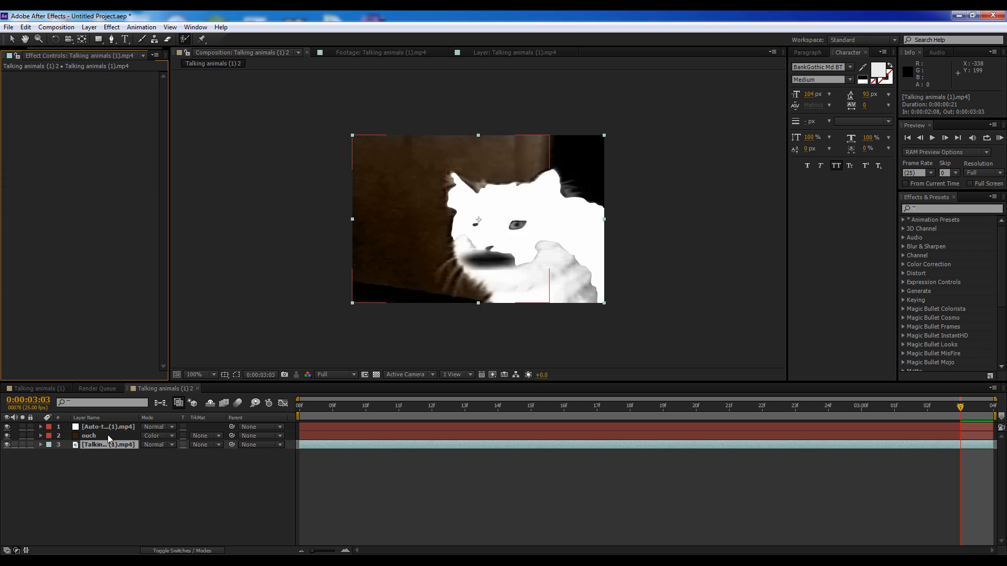
pyautogui.doubleClick(107, 427)
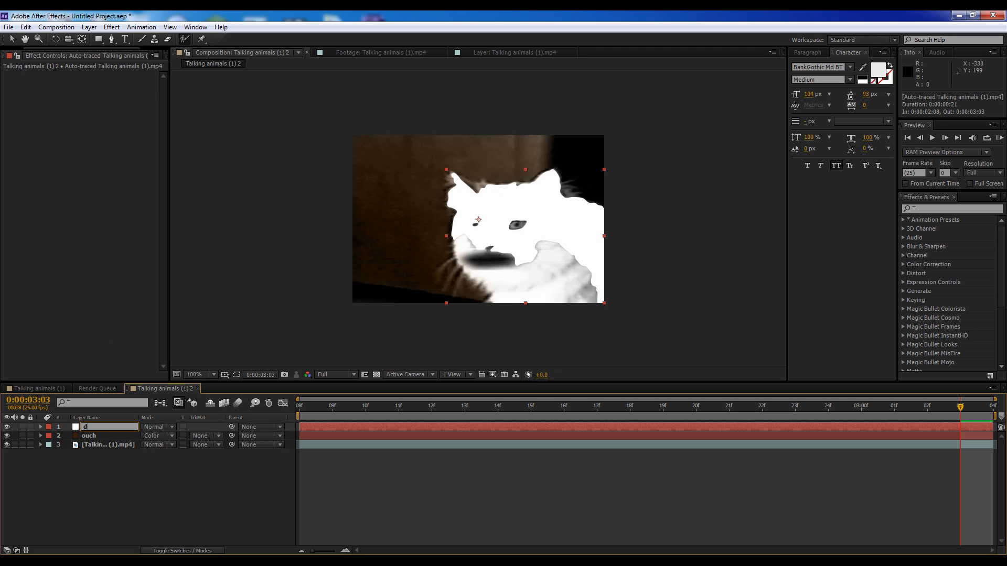
pyautogui.write('ark fur')
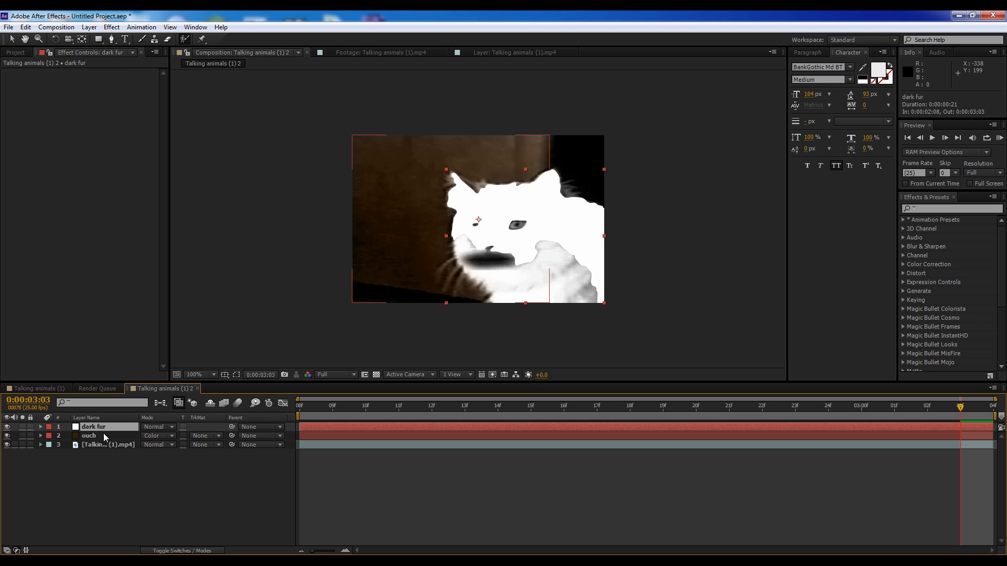
pyautogui.click(40, 427)
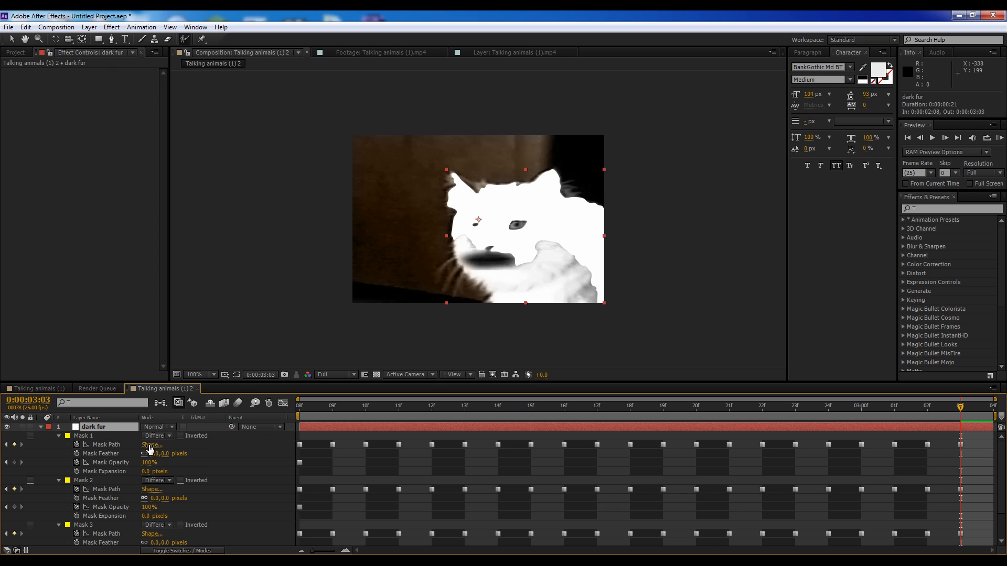
pyautogui.click(84, 436)
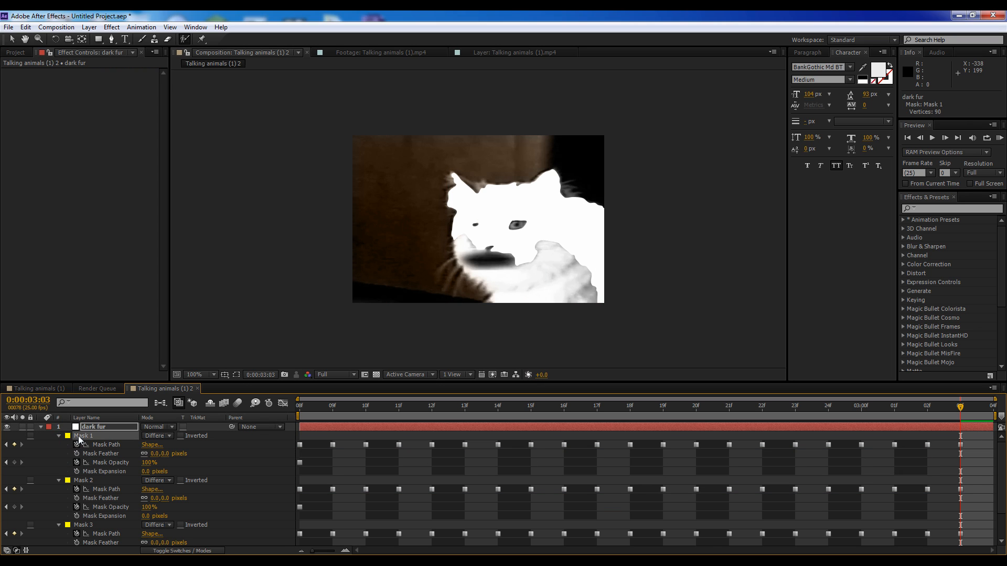
# Set the fur masks Add/Subtract with Color blending and colour the solid orange (C89263)
pyautogui.click(156, 481)
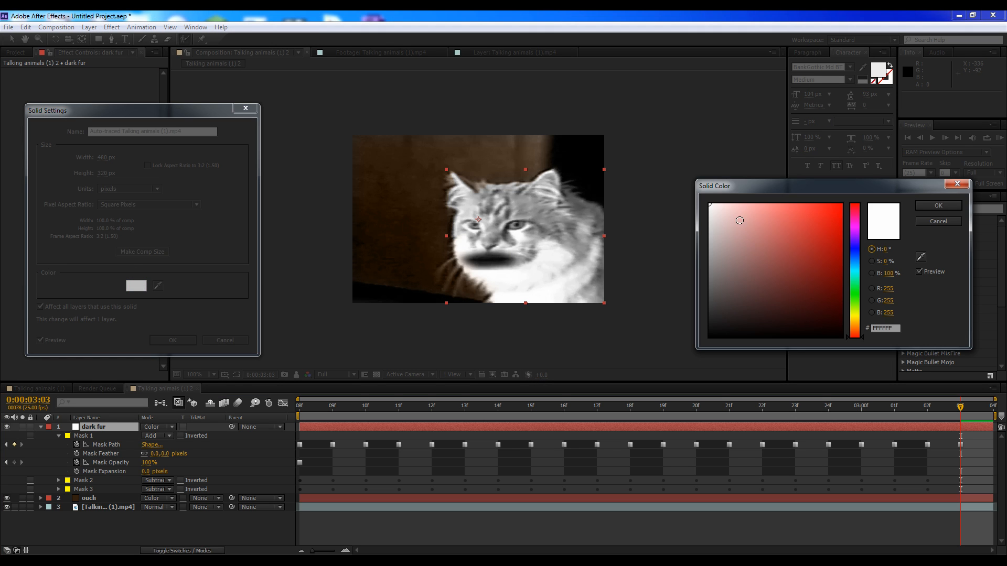
pyautogui.click(854, 206)
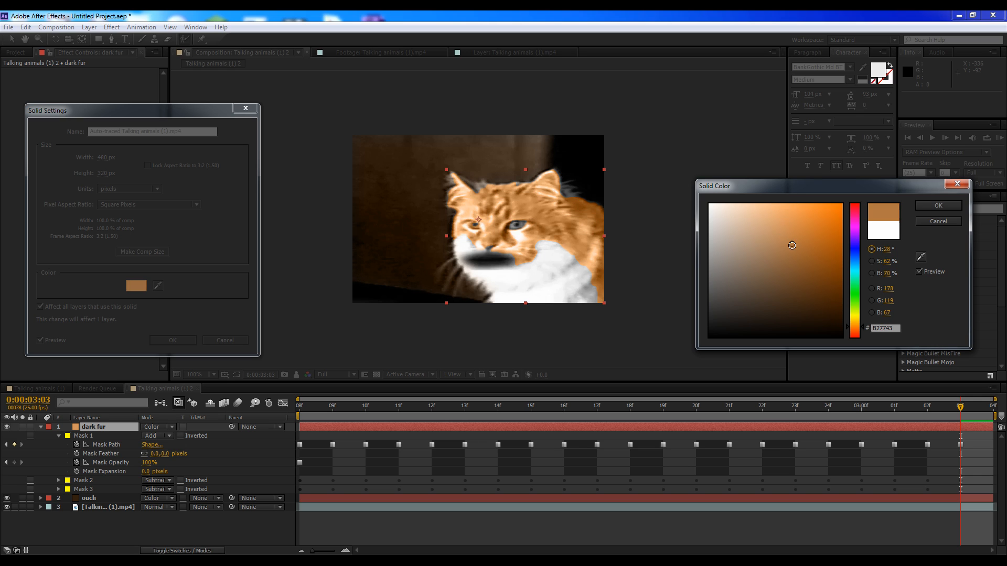
pyautogui.moveTo(792, 245); pyautogui.dragTo(784, 253)
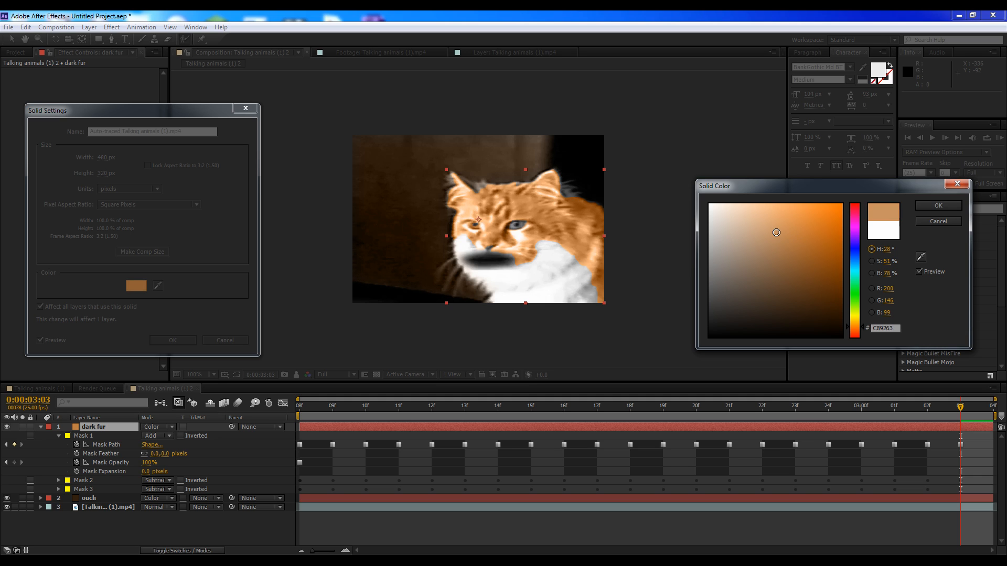
pyautogui.click(937, 205)
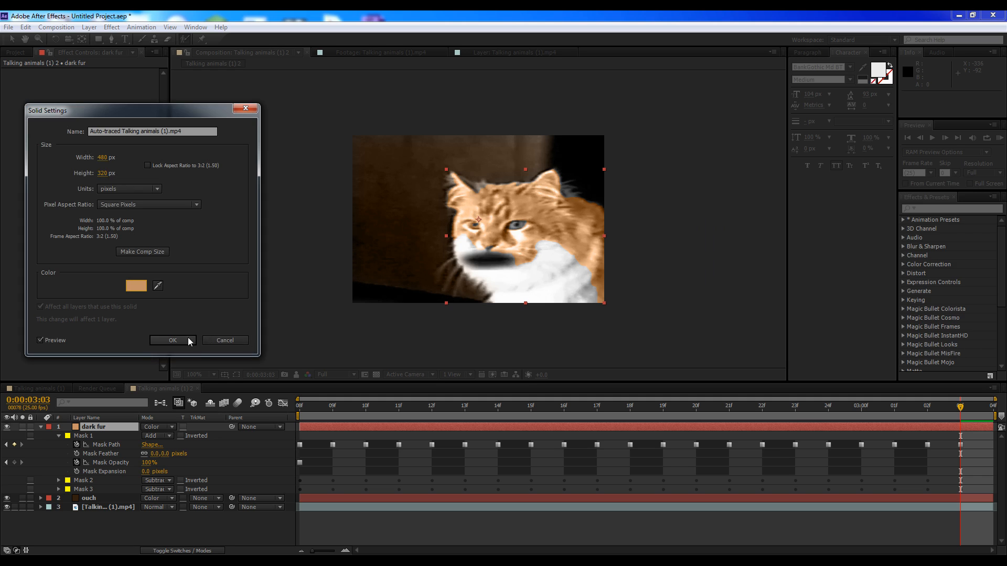
# Apply the current fur colour and soften the fur mask edge slightly
pyautogui.click(171, 340)
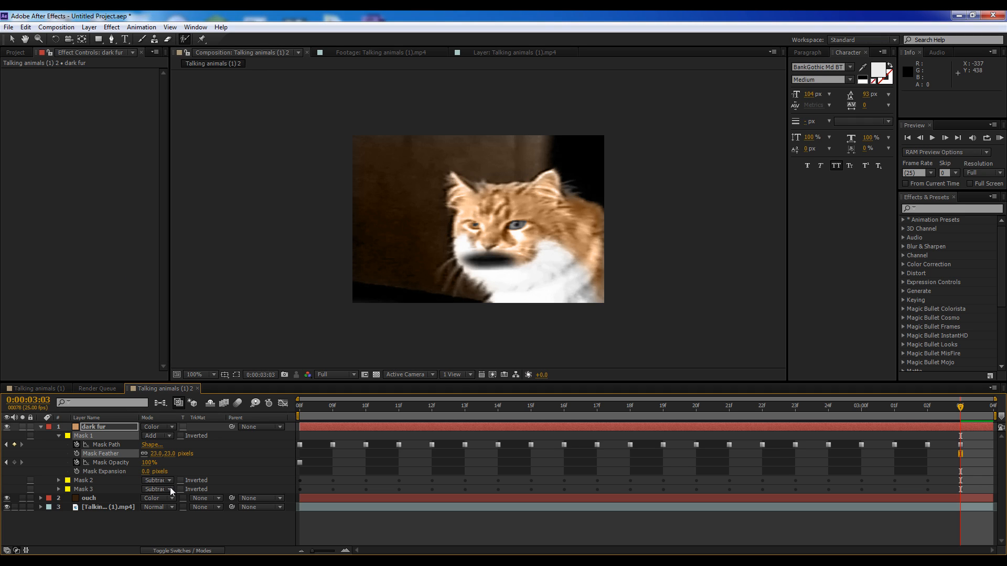
pyautogui.moveTo(154, 471); pyautogui.dragTo(158, 471)
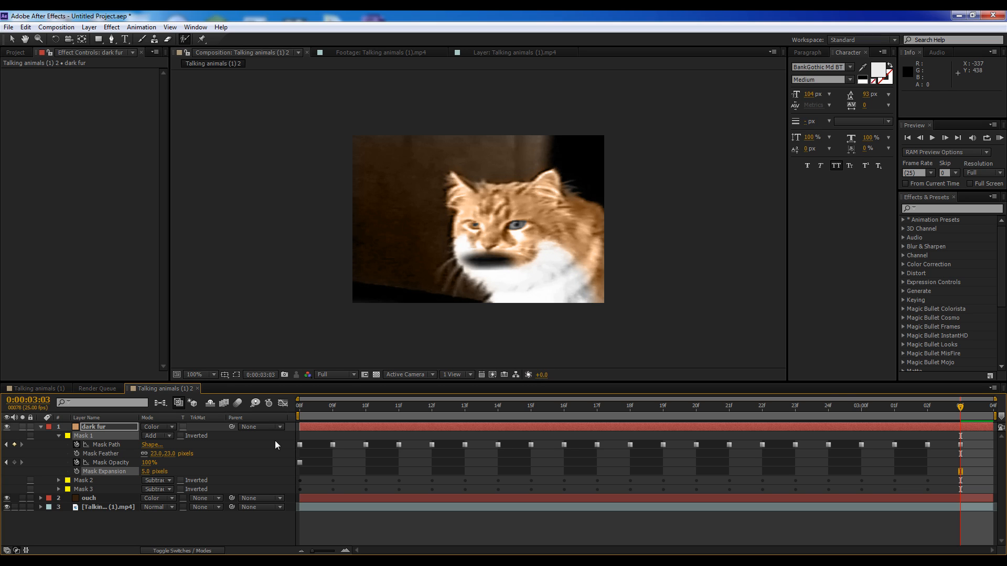
pyautogui.moveTo(76, 442)
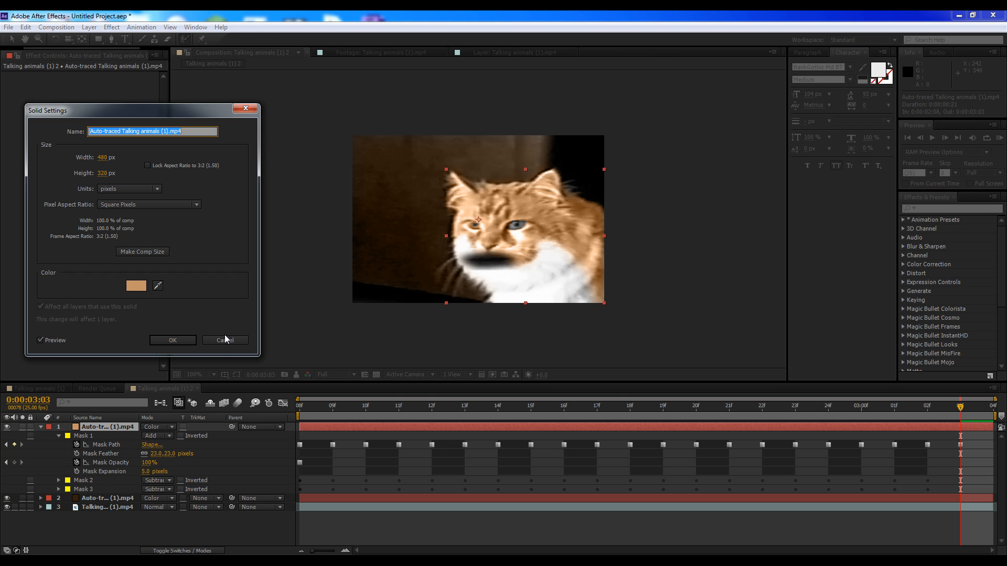
# Try darker near-black shades, then settle on a tan orange fur colour and apply it
pyautogui.click(135, 285)
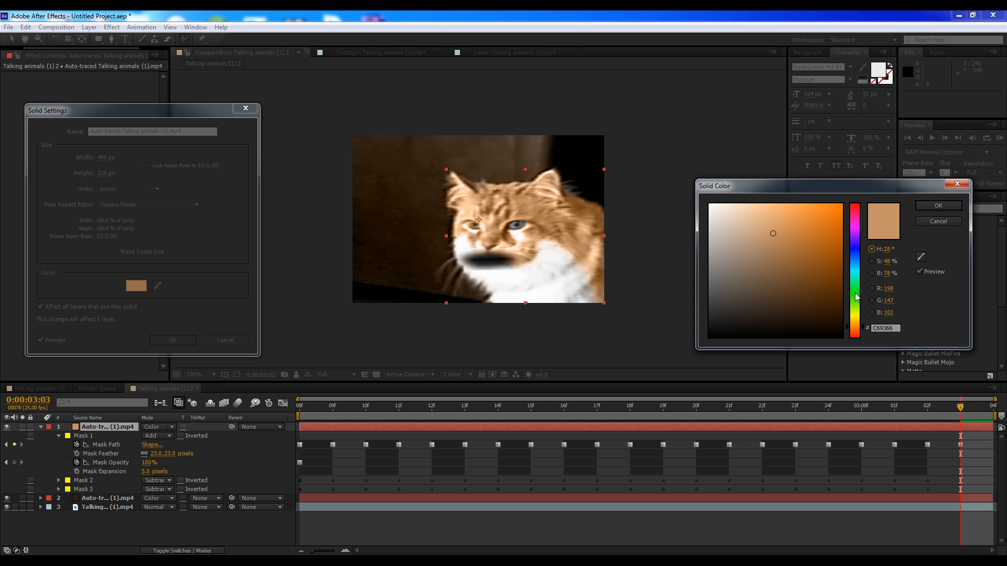
pyautogui.click(745, 218)
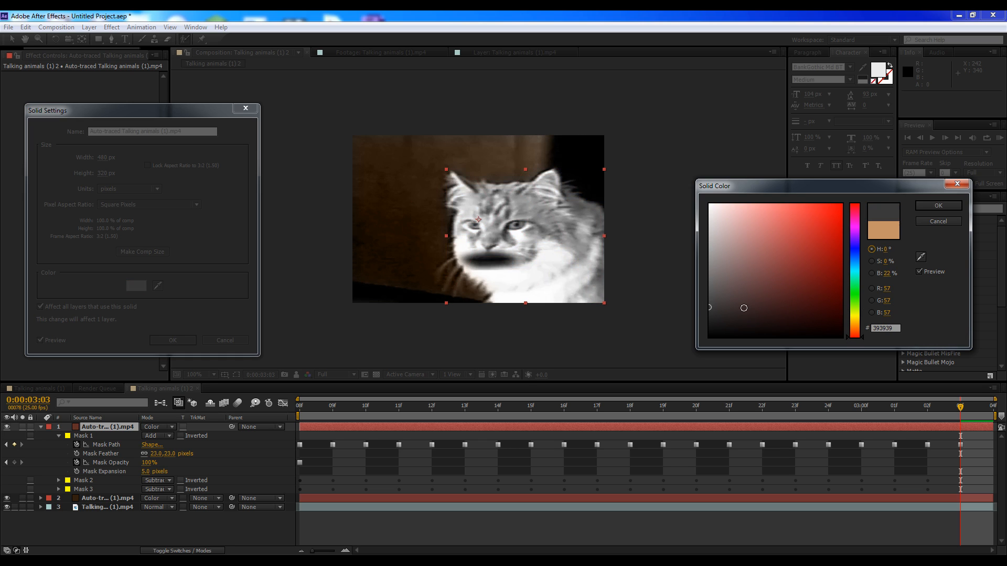
pyautogui.moveTo(743, 308); pyautogui.dragTo(700, 333)
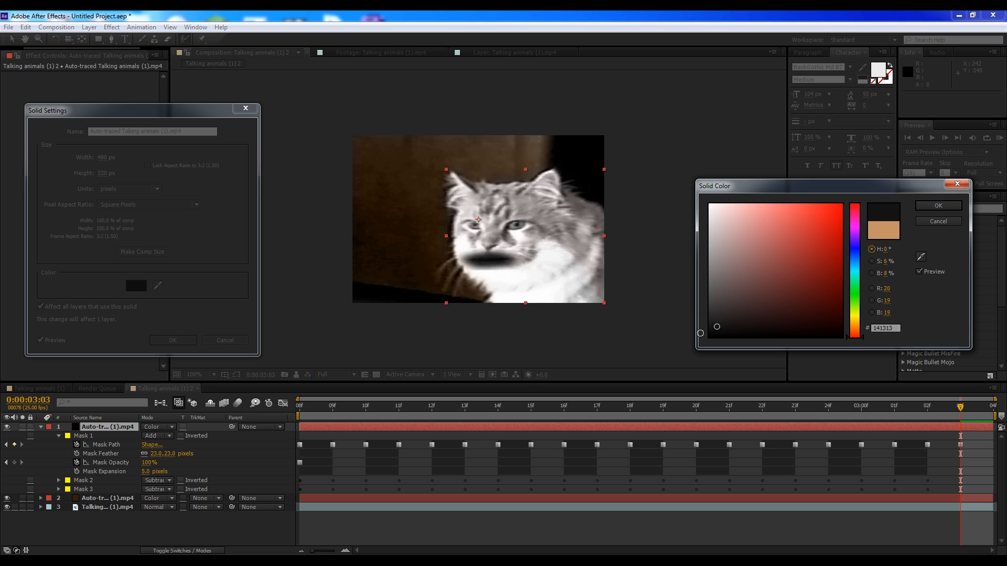
pyautogui.click(824, 288)
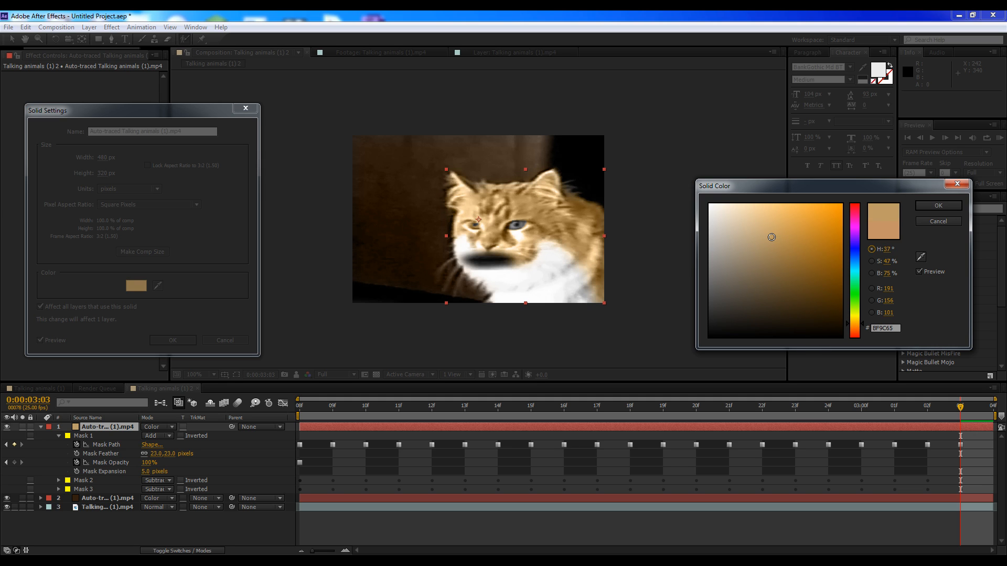
pyautogui.click(937, 205)
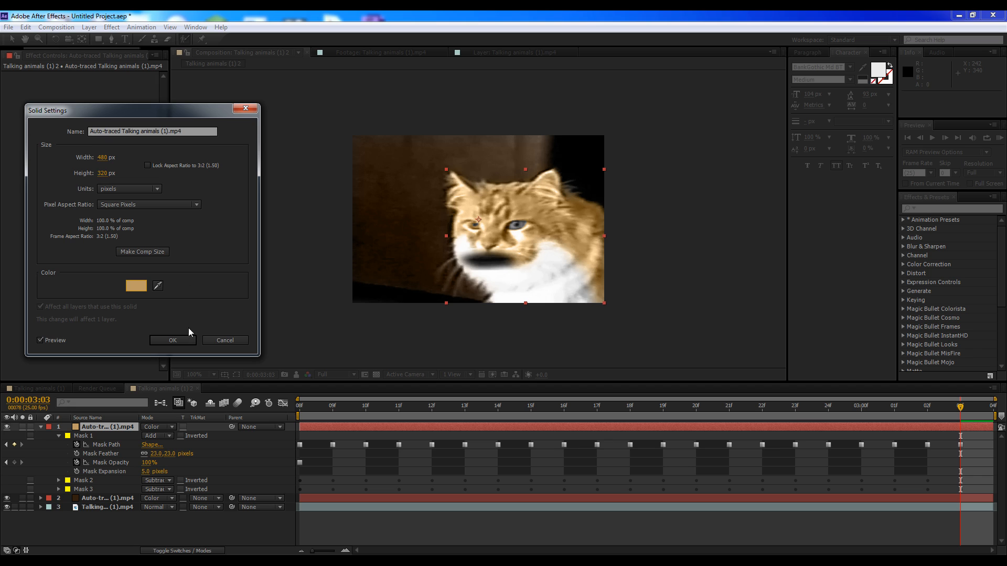
pyautogui.click(172, 340)
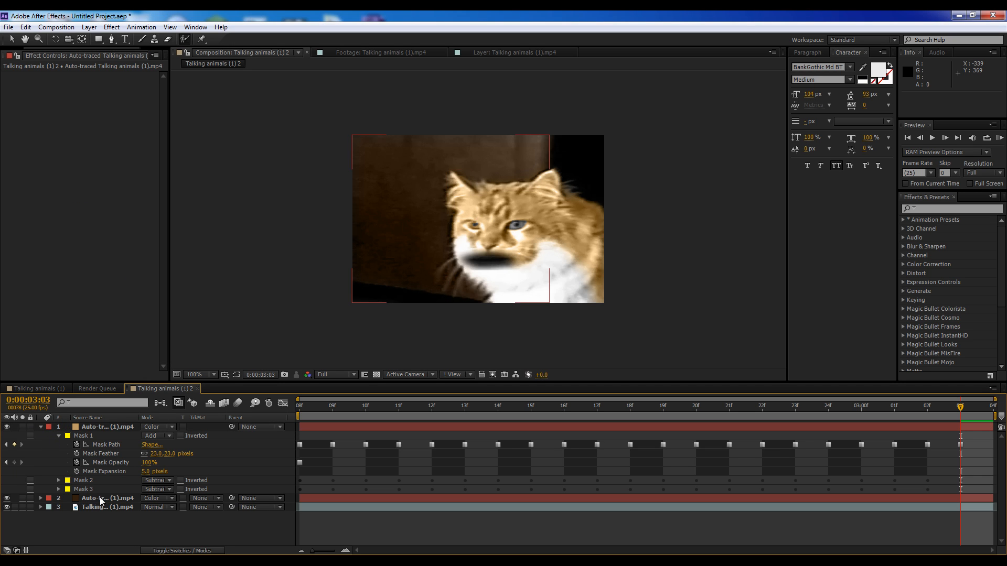
# Paint a Roto Brush matte over the cat's two eyes on the footage layer, then return to the composition
pyautogui.click(107, 497)
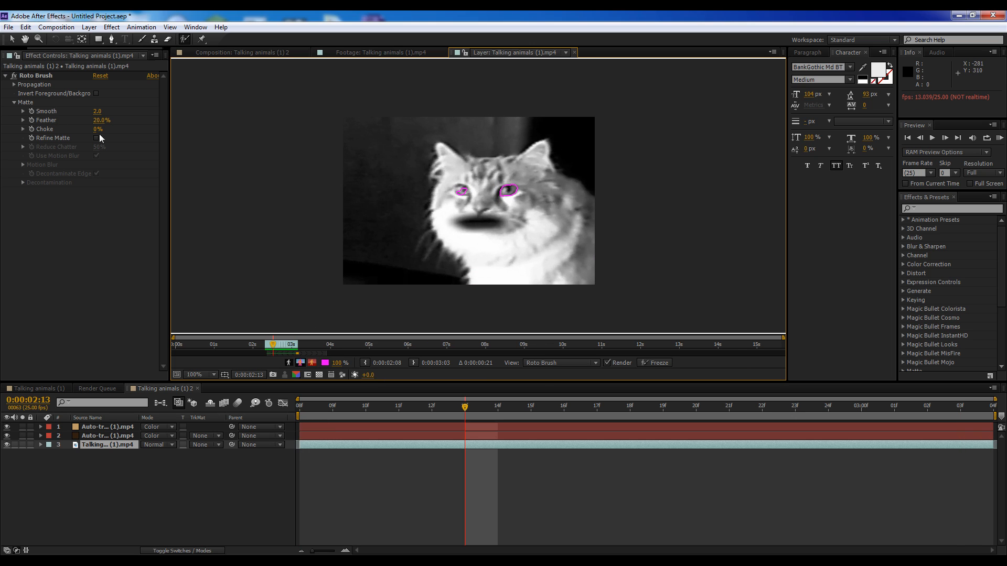
pyautogui.click(110, 27)
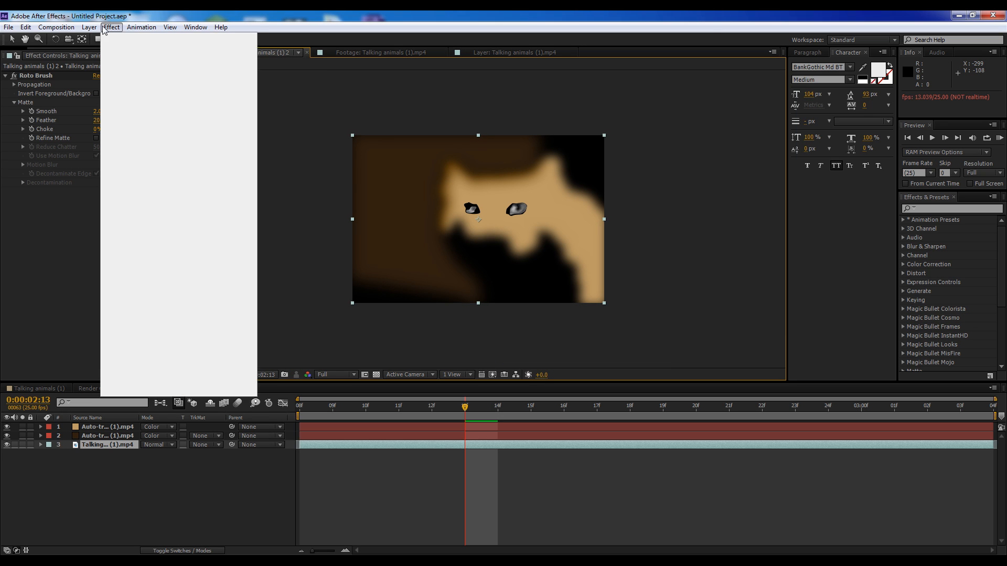
# Auto-trace the eye matte into a new pale yellow solid and set its blending mode to Color
pyautogui.click(89, 27)
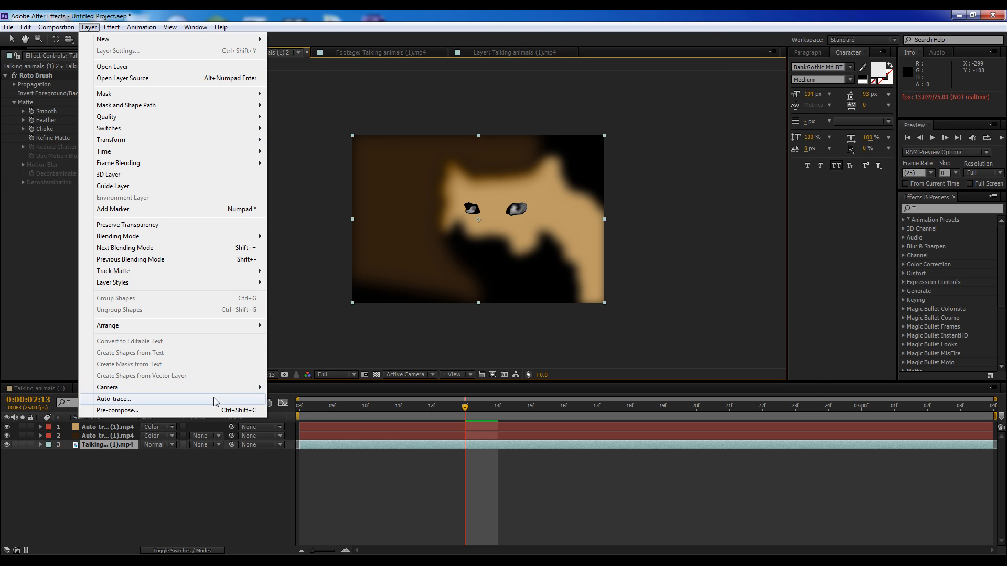
pyautogui.click(114, 398)
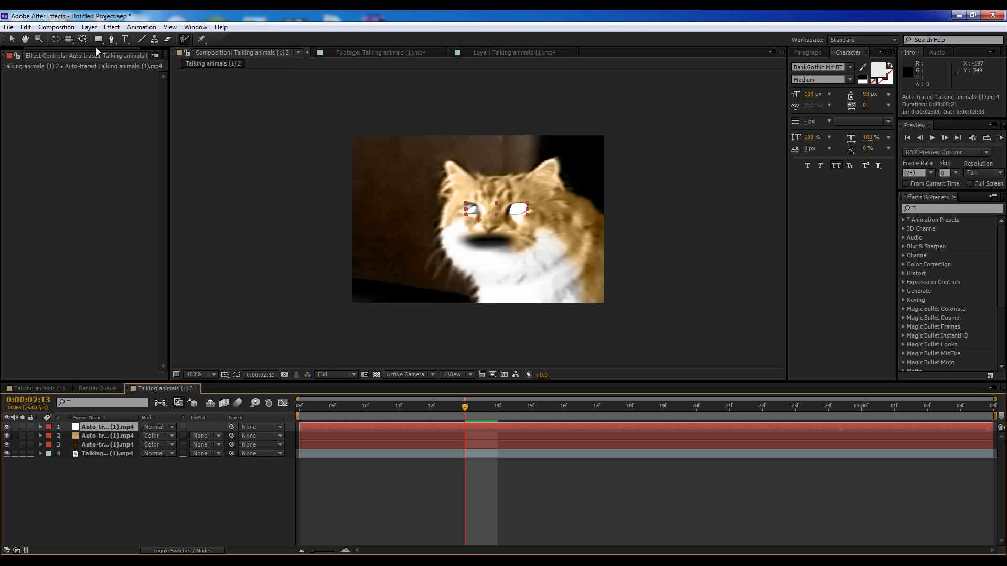
pyautogui.click(135, 285)
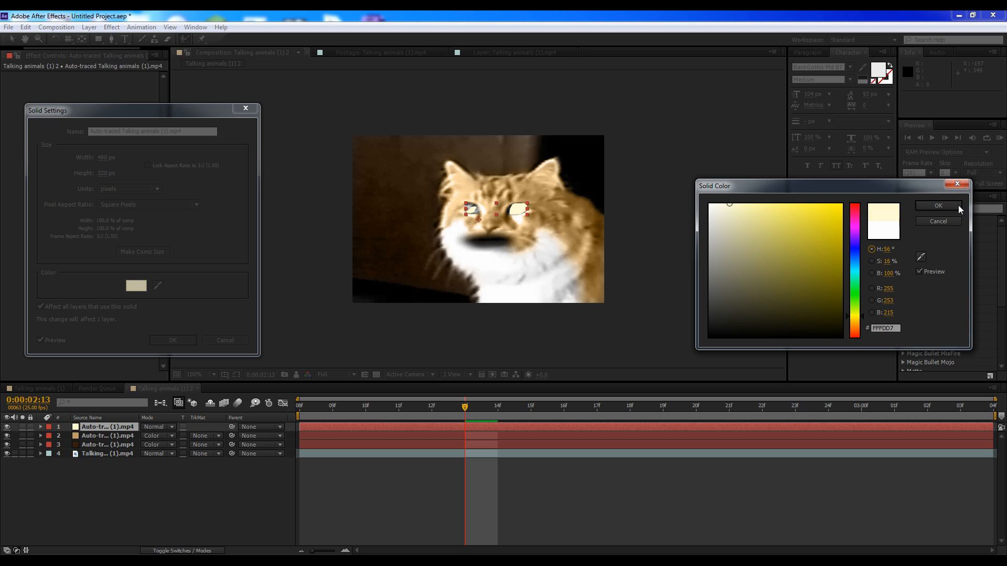
pyautogui.click(937, 207)
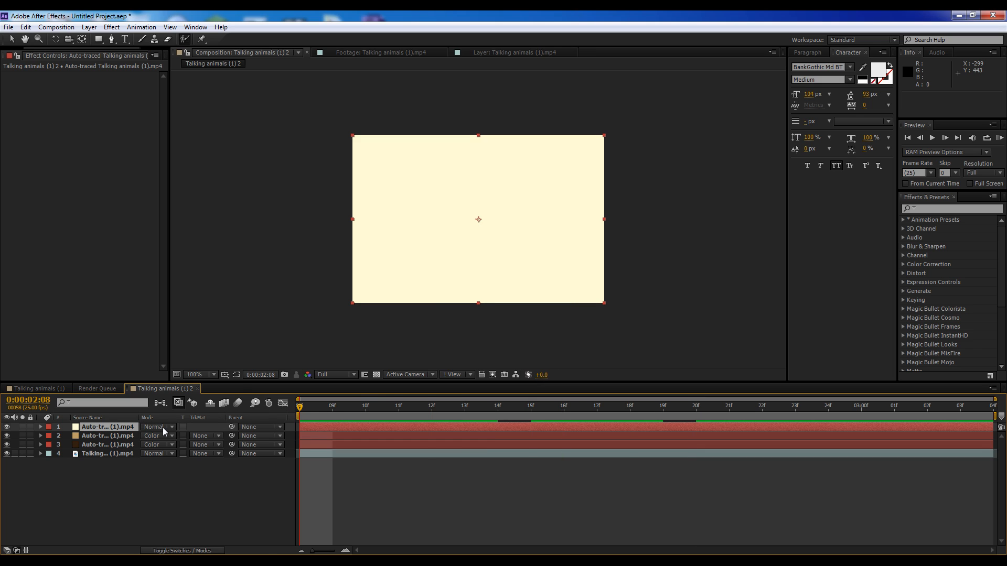
pyautogui.click(157, 427)
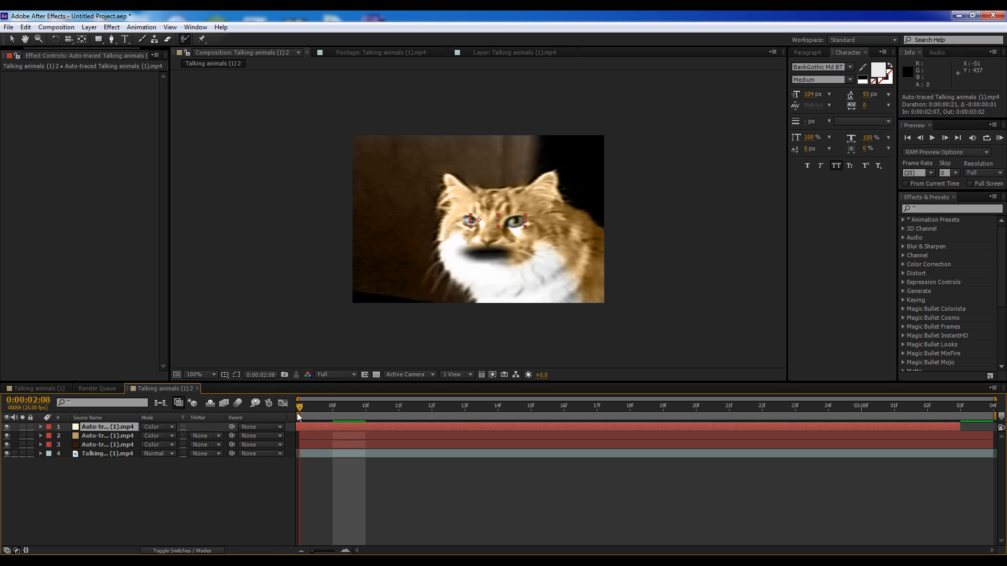
pyautogui.click(531, 406)
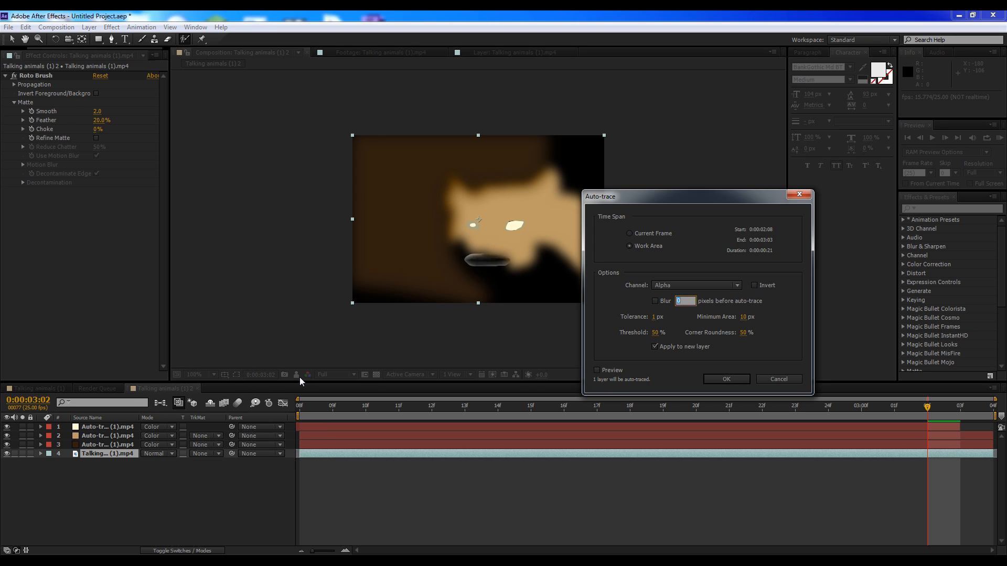
# Confirm auto-tracing the mouth matte and select the new mouth layer
pyautogui.click(724, 379)
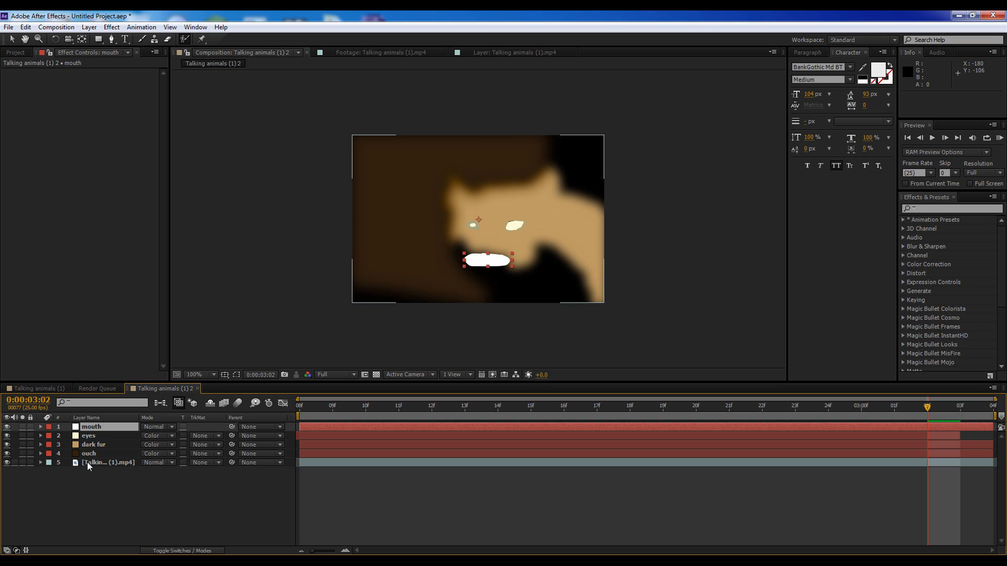
pyautogui.click(108, 462)
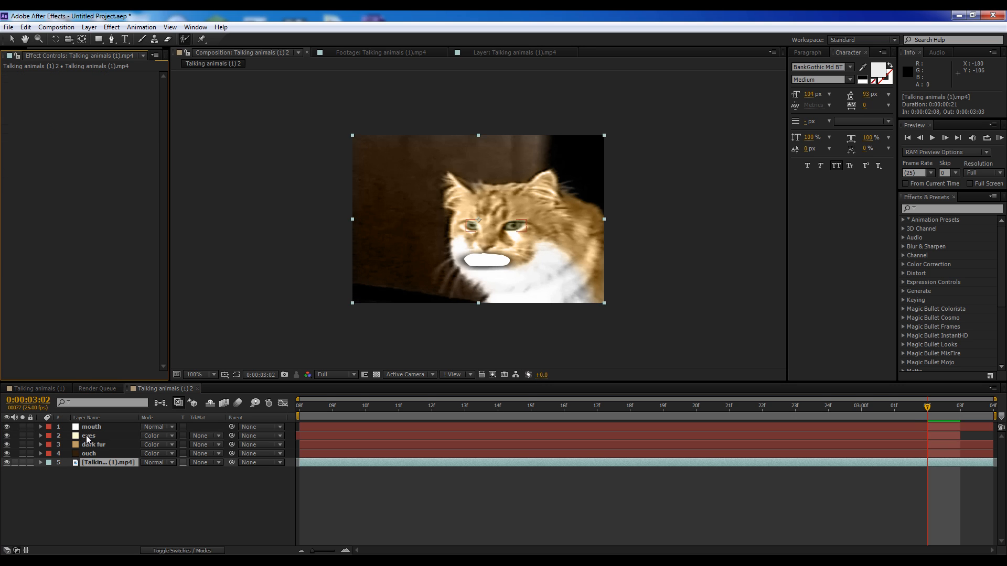
pyautogui.click(88, 27)
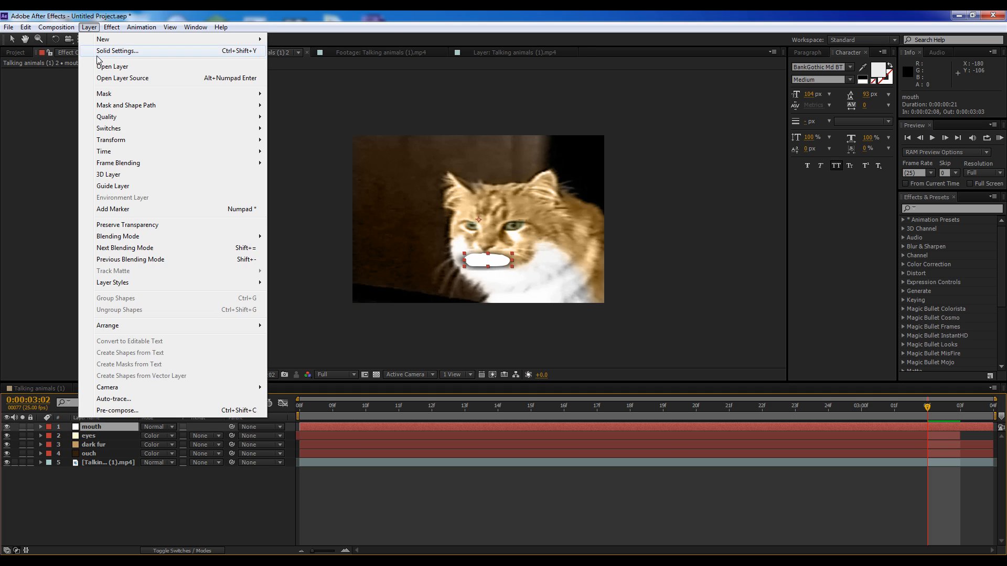
# Colour the mouth solid red and blend it in Color mode
pyautogui.click(117, 51)
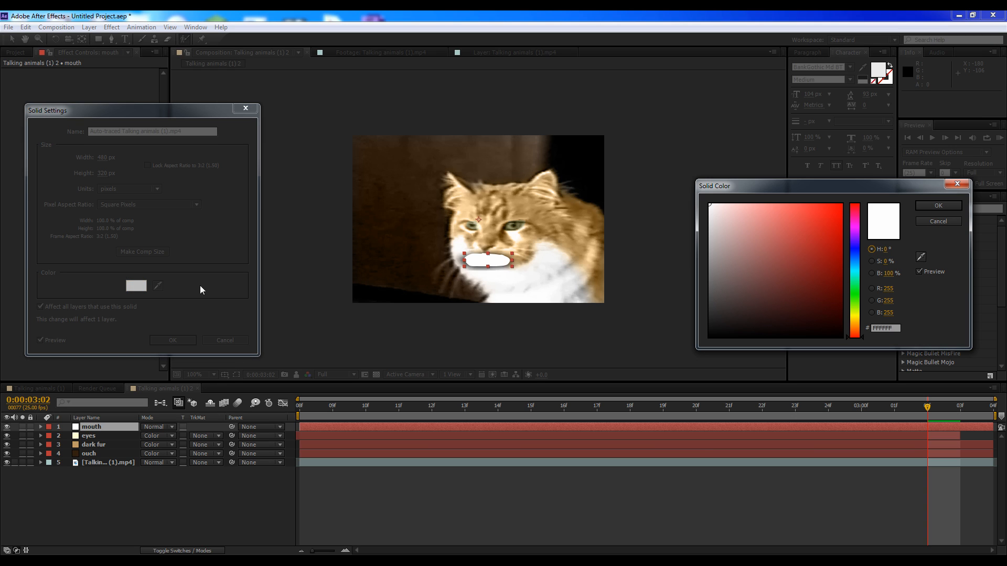
pyautogui.click(823, 202)
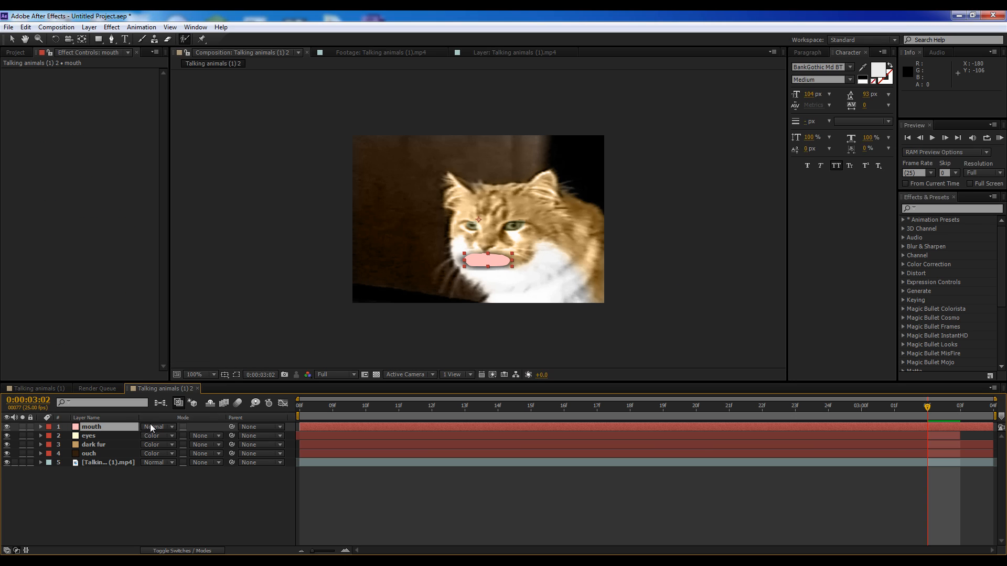
pyautogui.click(152, 427)
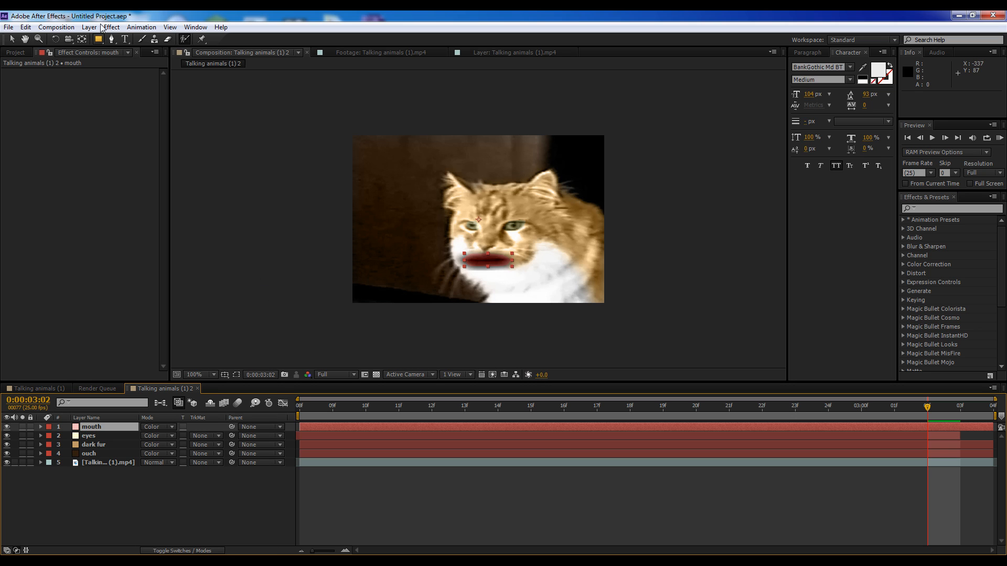
pyautogui.click(332, 406)
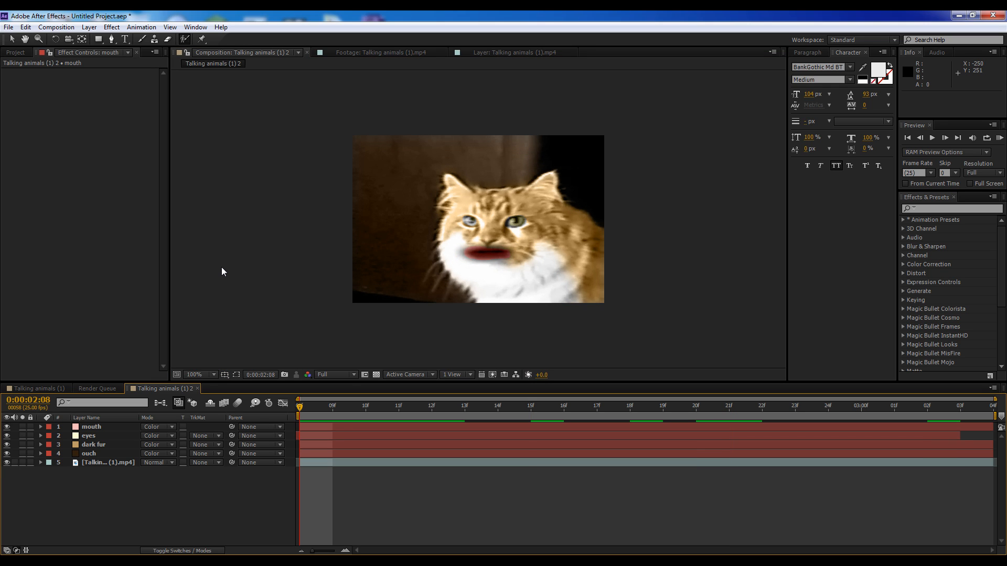
# Choose a very dark brown for the couch solid in its colour picker
pyautogui.click(88, 435)
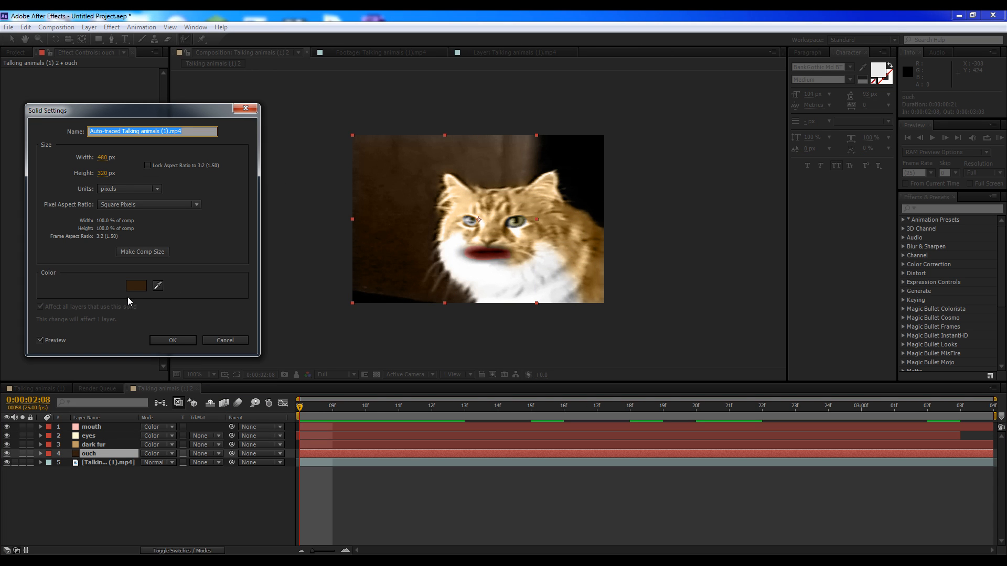
pyautogui.click(135, 285)
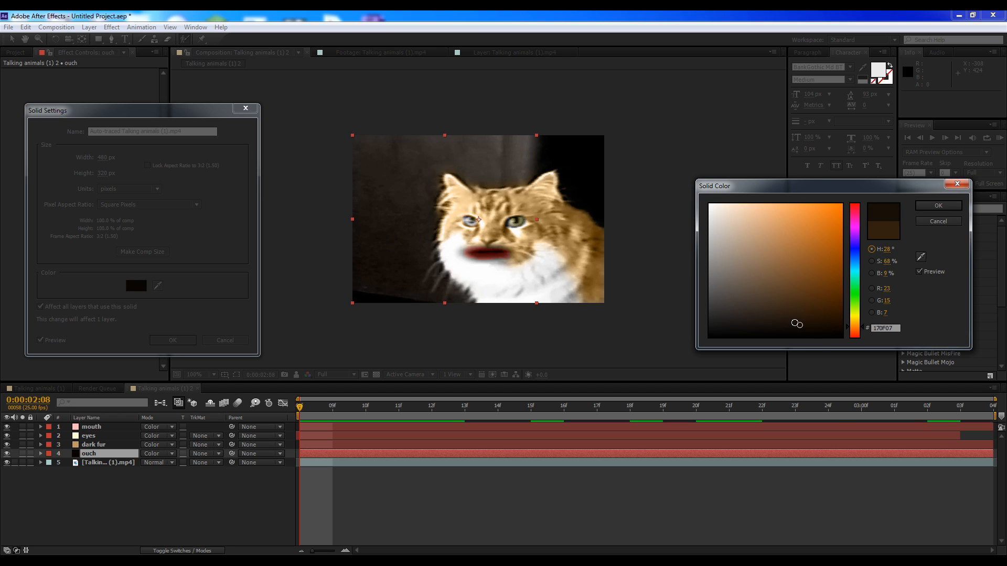
pyautogui.click(726, 317)
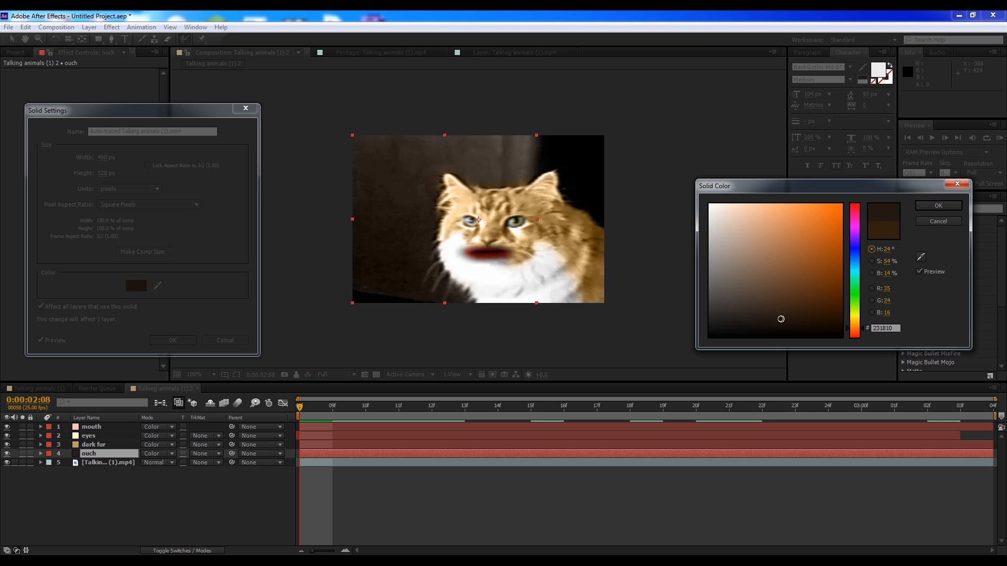
pyautogui.click(936, 206)
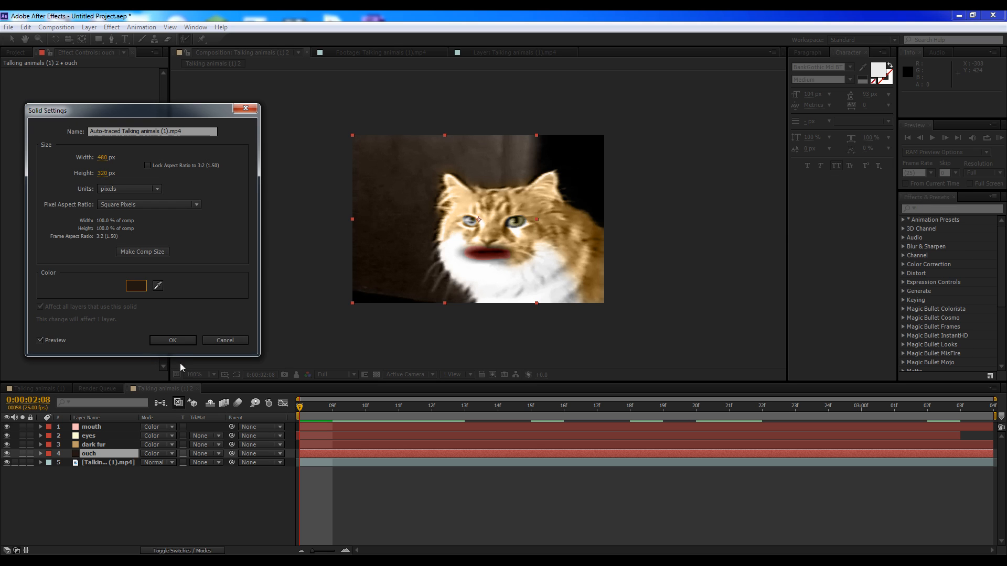
# Apply the couch colour, pick the working composition in the Project panel and magnify to 200%
pyautogui.click(172, 340)
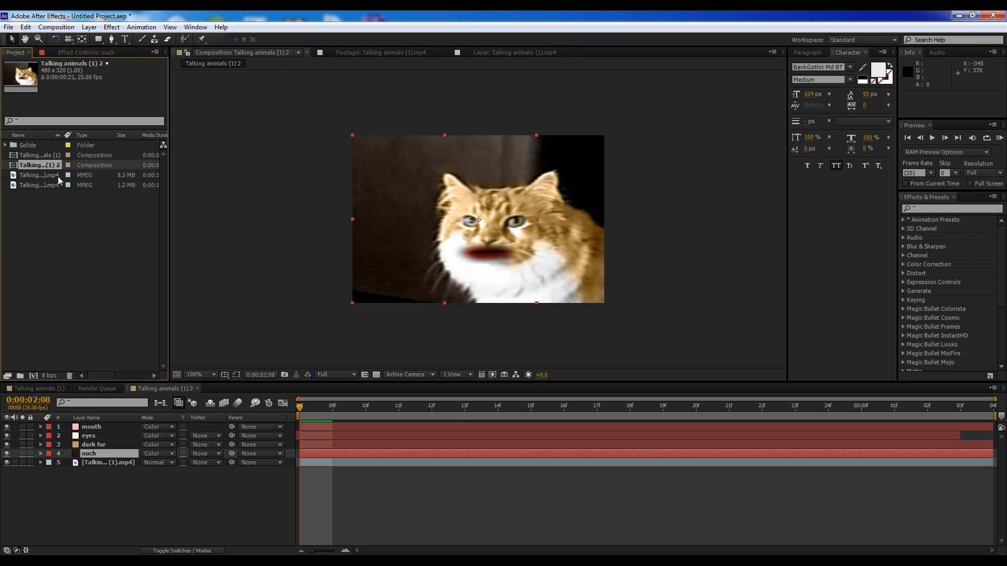
pyautogui.click(563, 407)
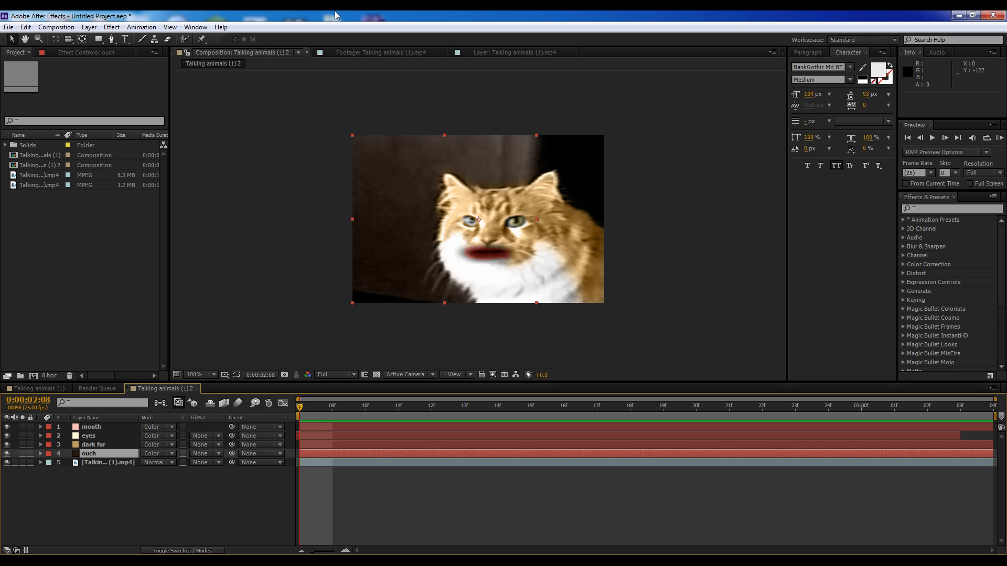
pyautogui.click(212, 374)
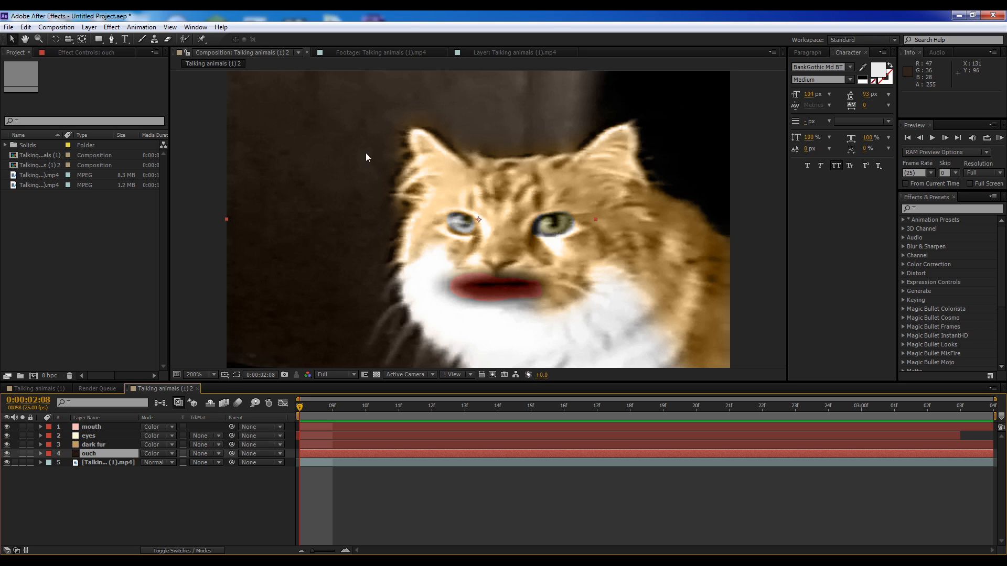